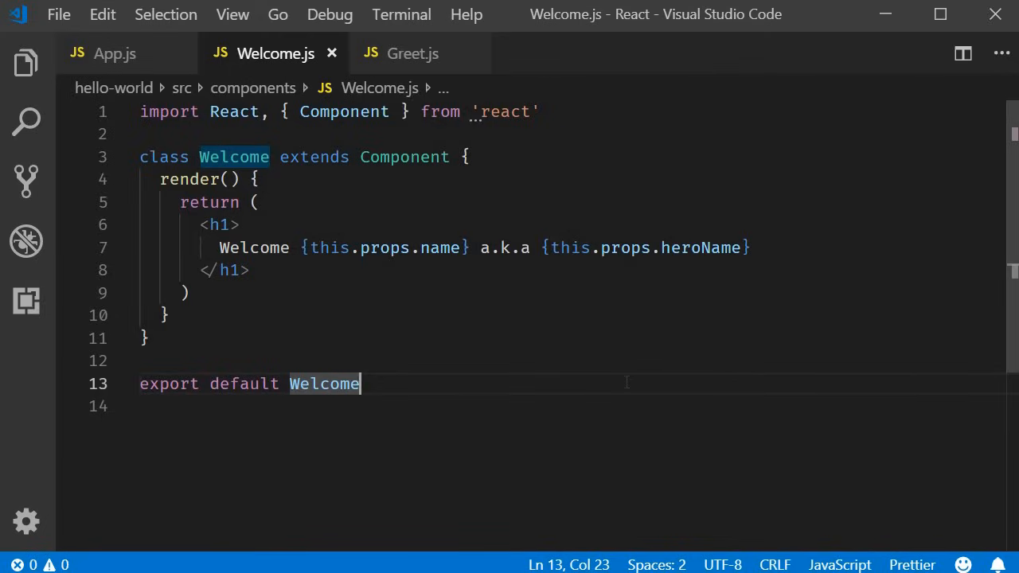
pyautogui.moveTo(436, 390)
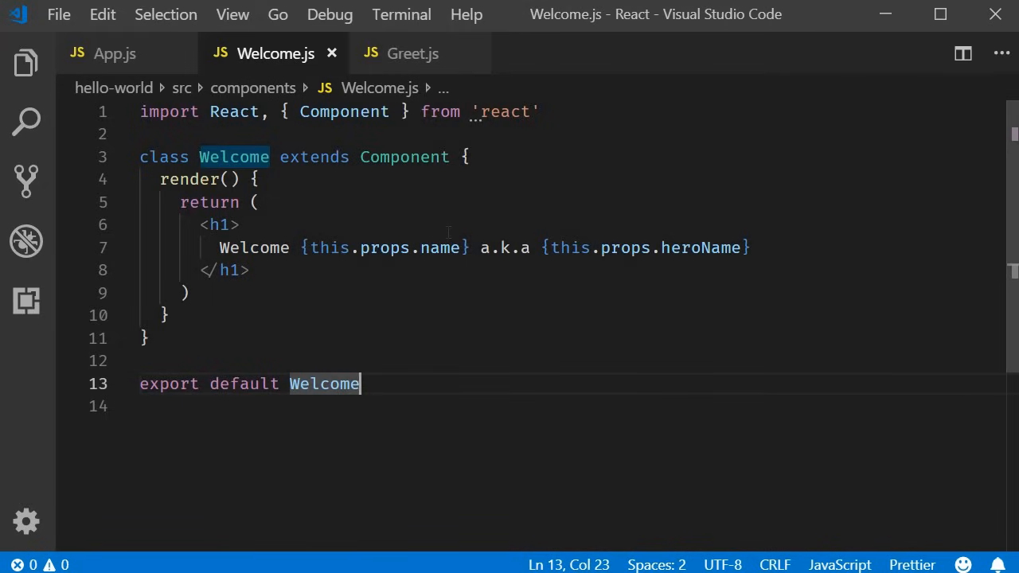
pyautogui.moveTo(25, 63)
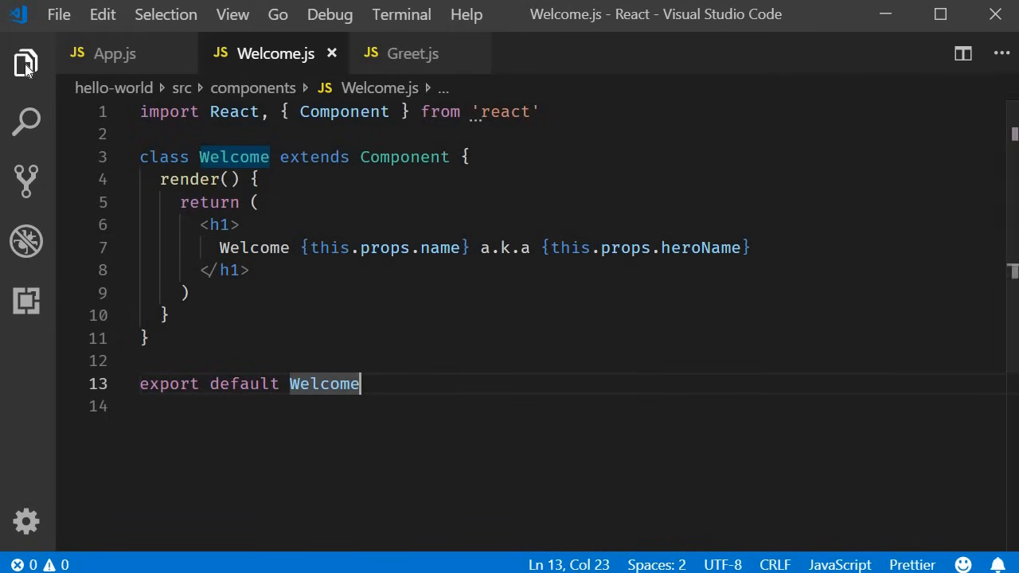
# - Create Message.js under components and copy the whole Welcome.js component code
pyautogui.click(26, 63)
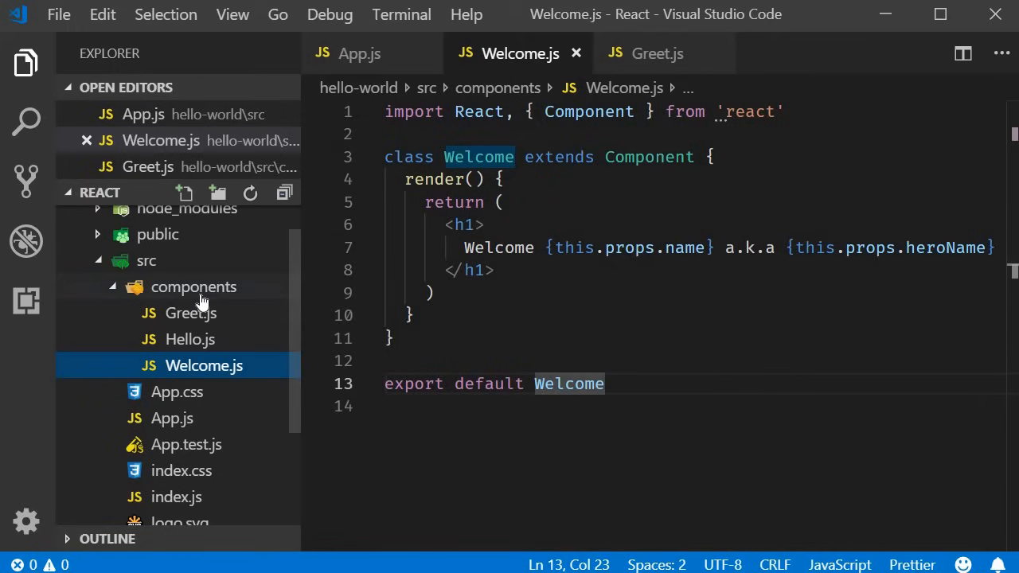
pyautogui.click(194, 287)
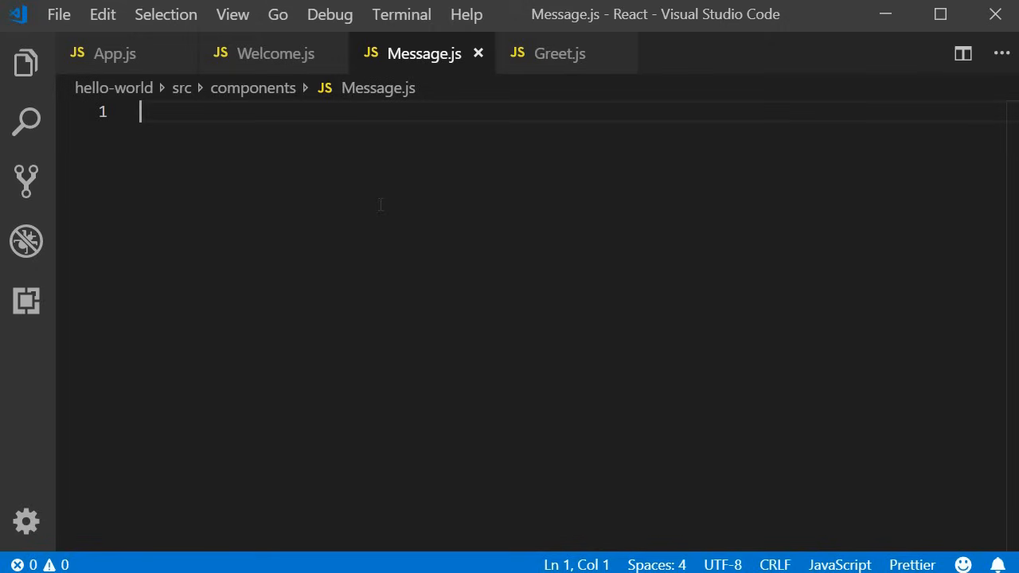
pyautogui.click(273, 54)
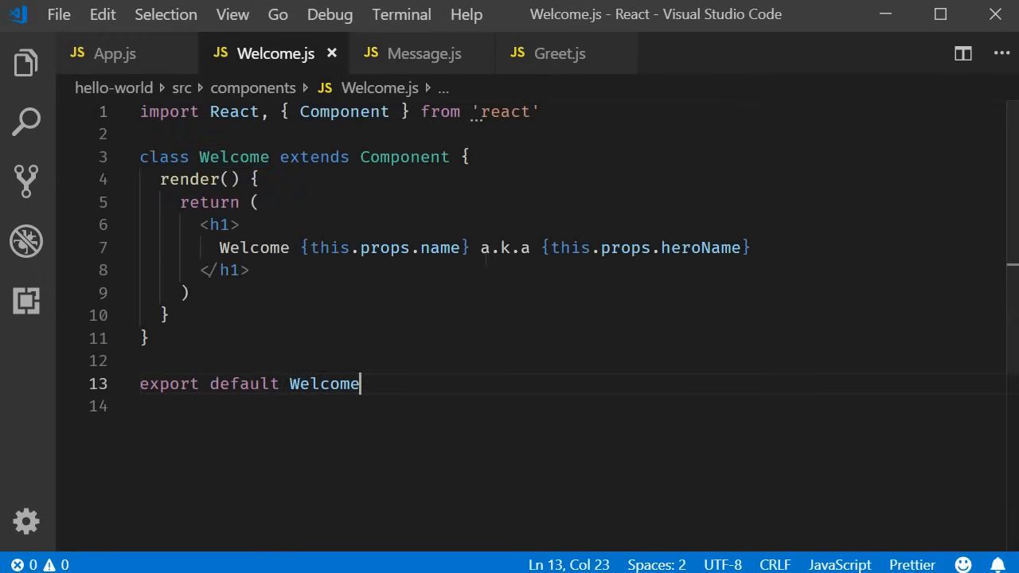
pyautogui.click(248, 270)
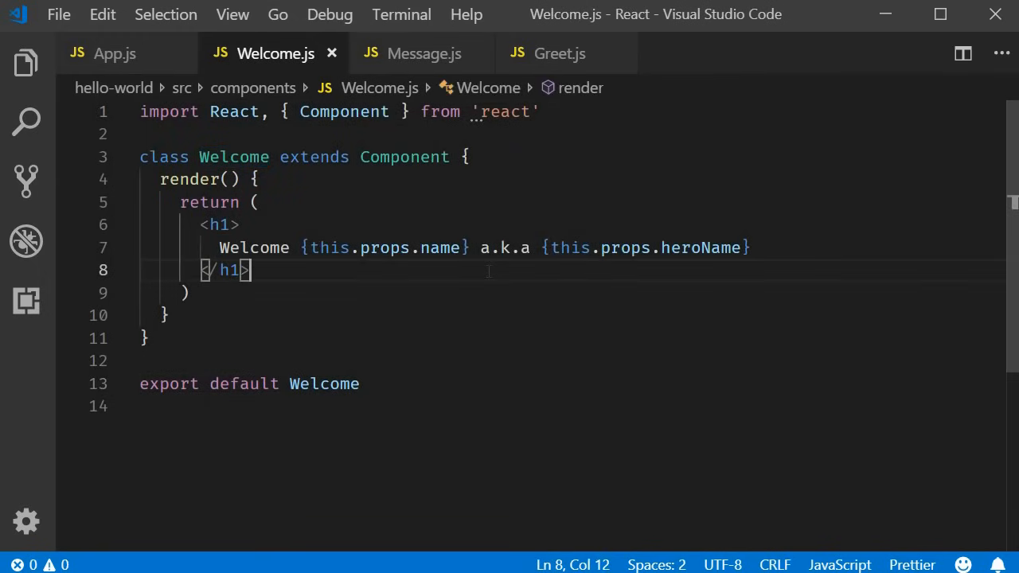
pyautogui.press('ctrl+a')
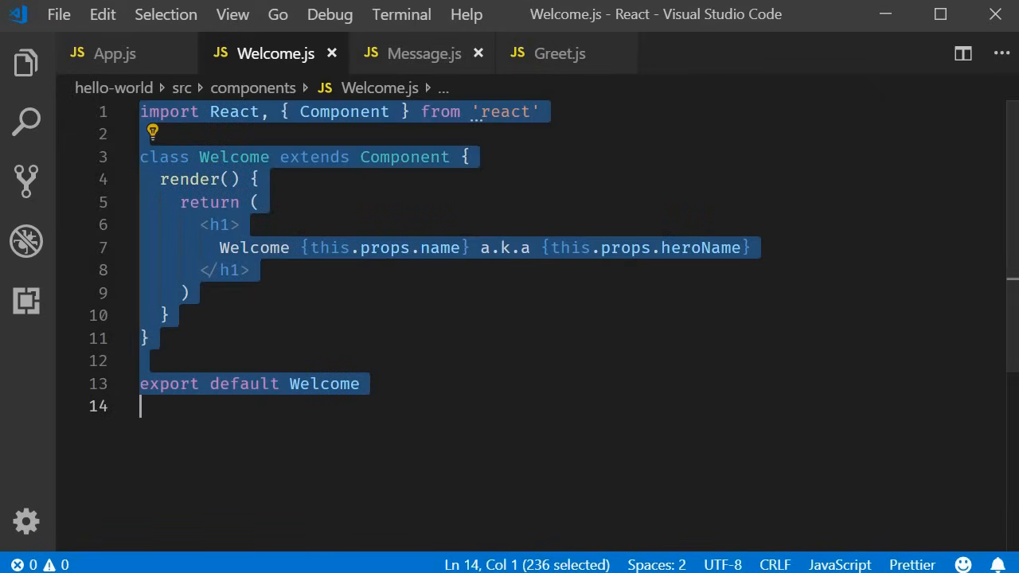
# - Paste into Message.js, rename the class to Message with h1 'Welcome visitor', and return to App.js
pyautogui.click(423, 54)
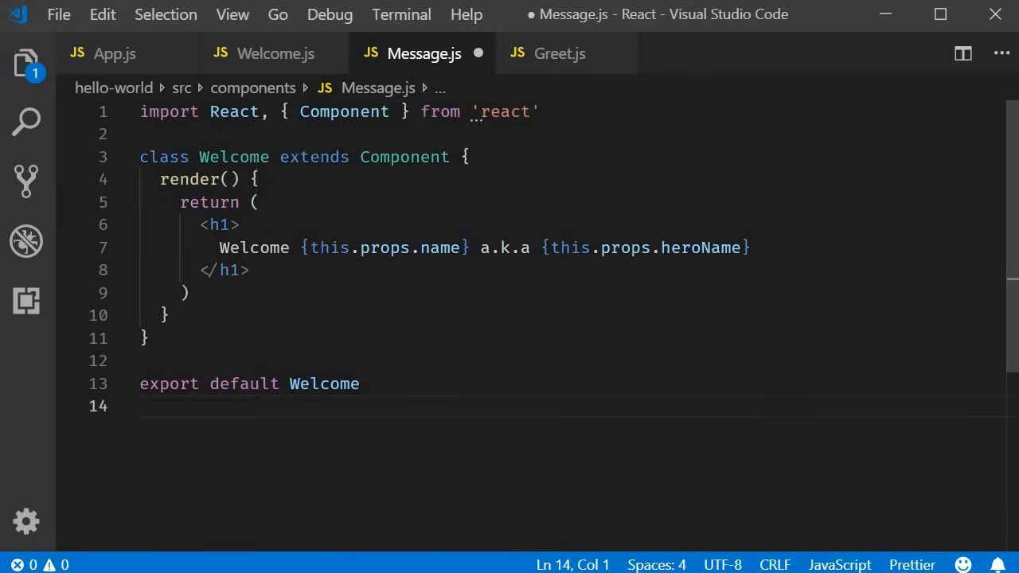
pyautogui.doubleClick(232, 158)
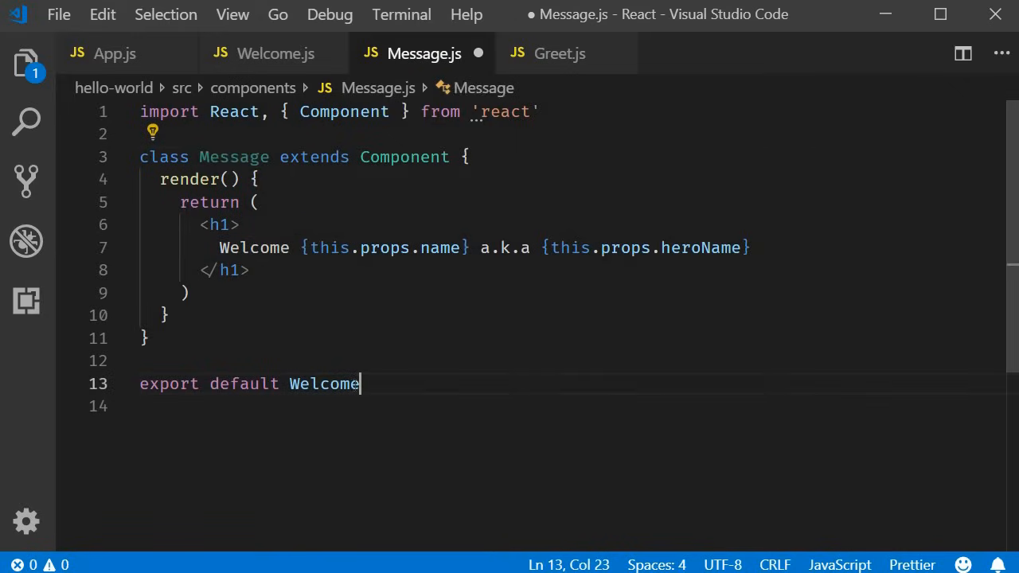
pyautogui.write('Message')
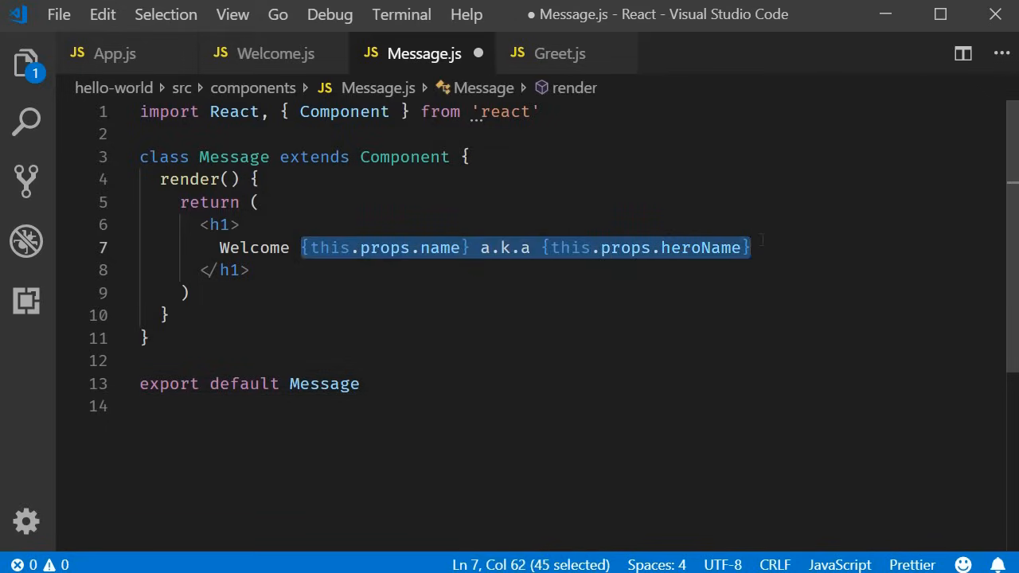
pyautogui.write('visitor')
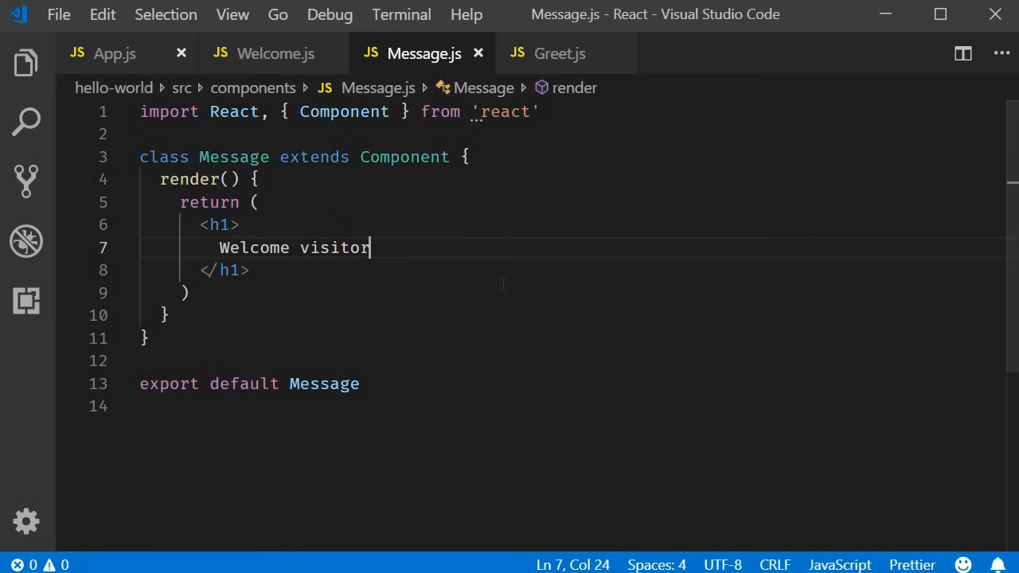
pyautogui.click(115, 54)
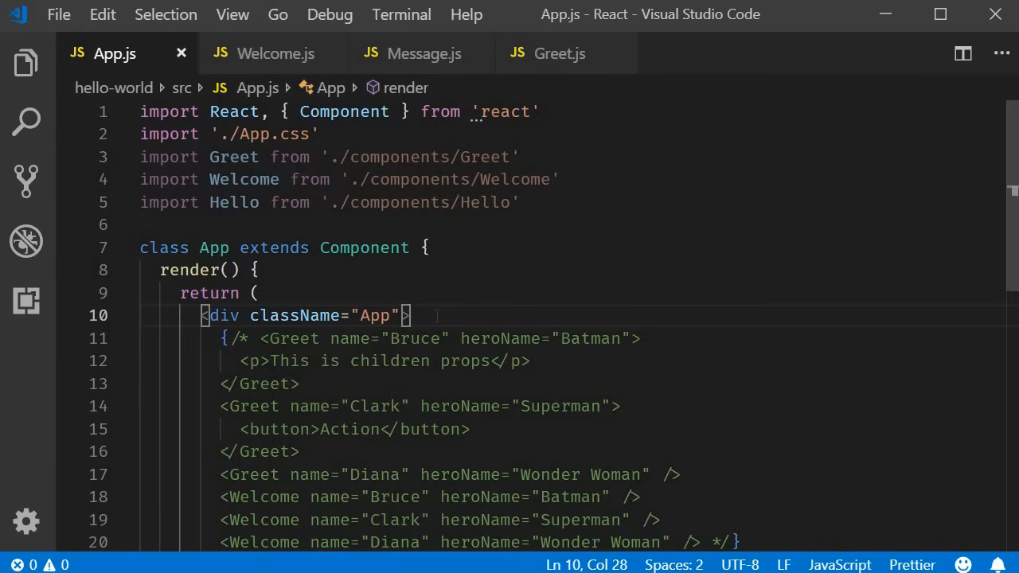
# - Add the Message import and <Message /> element inside the App div in App.js
pyautogui.press('Enter')
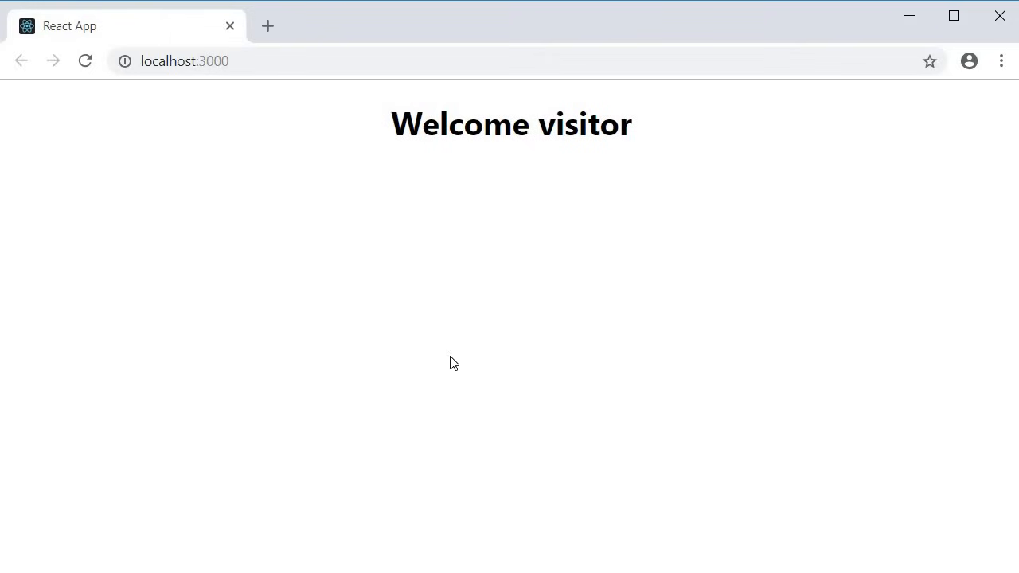
pyautogui.moveTo(519, 254)
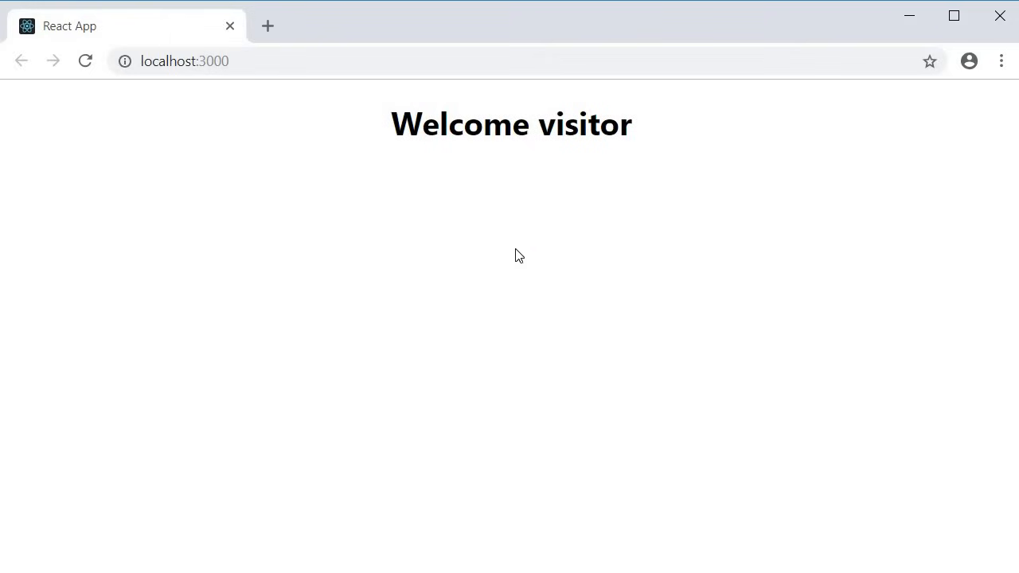
pyautogui.moveTo(506, 172)
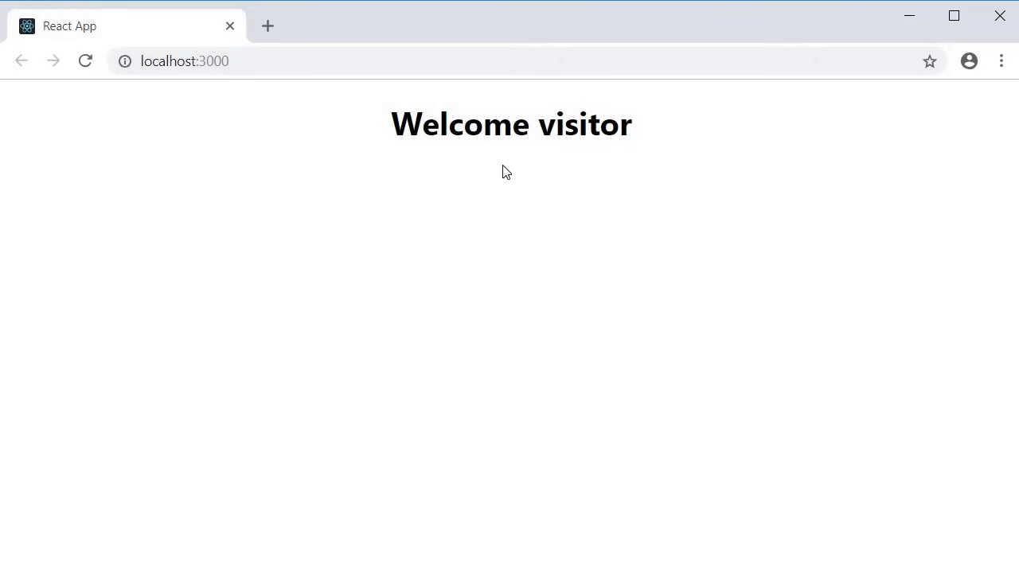
pyautogui.moveTo(513, 159)
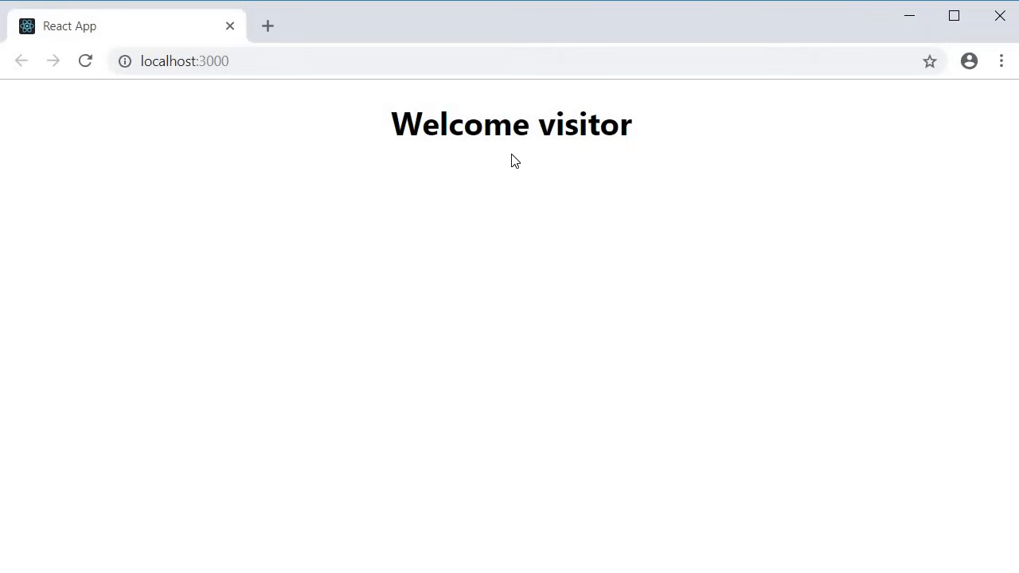
pyautogui.moveTo(523, 164)
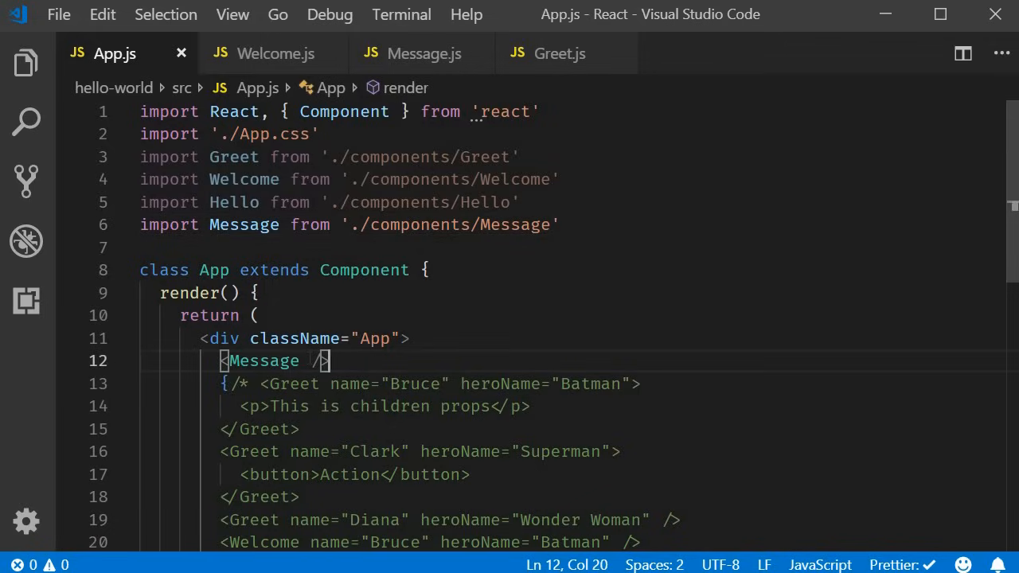
pyautogui.moveTo(264, 360)
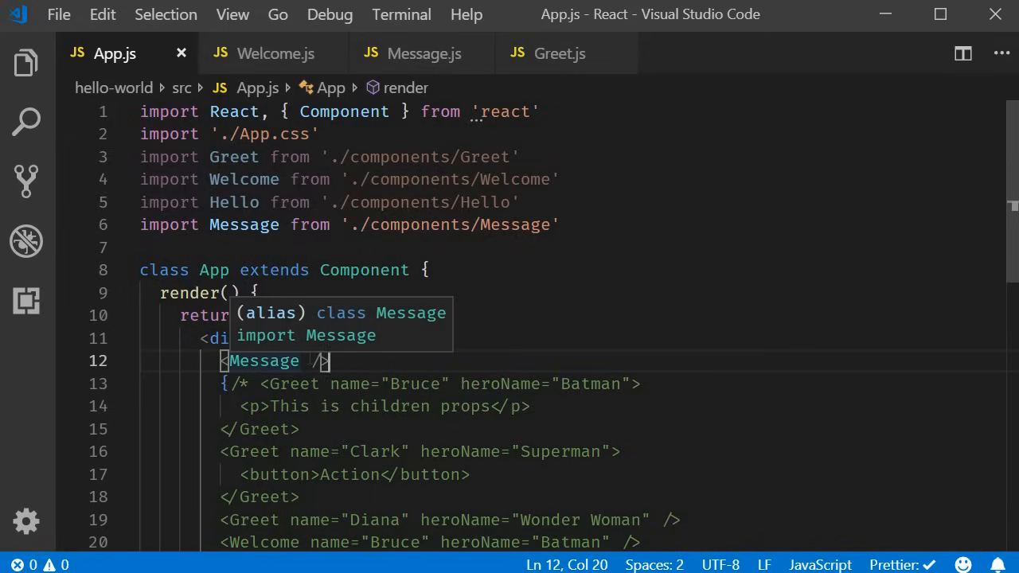
pyautogui.moveTo(370, 359)
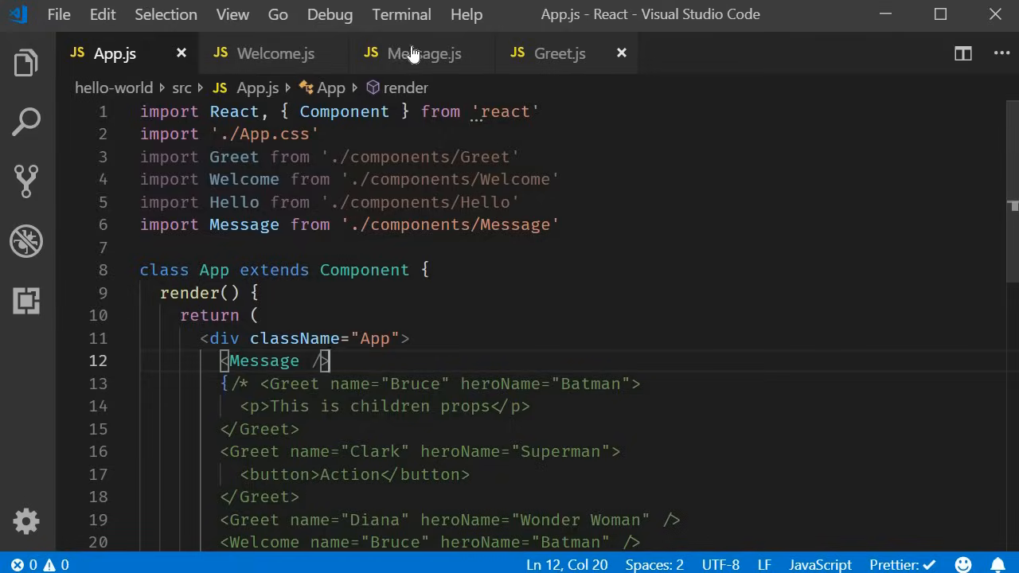
# - Add a constructor to the Message class that calls super()
pyautogui.click(424, 54)
pyautogui.write('constructor(')
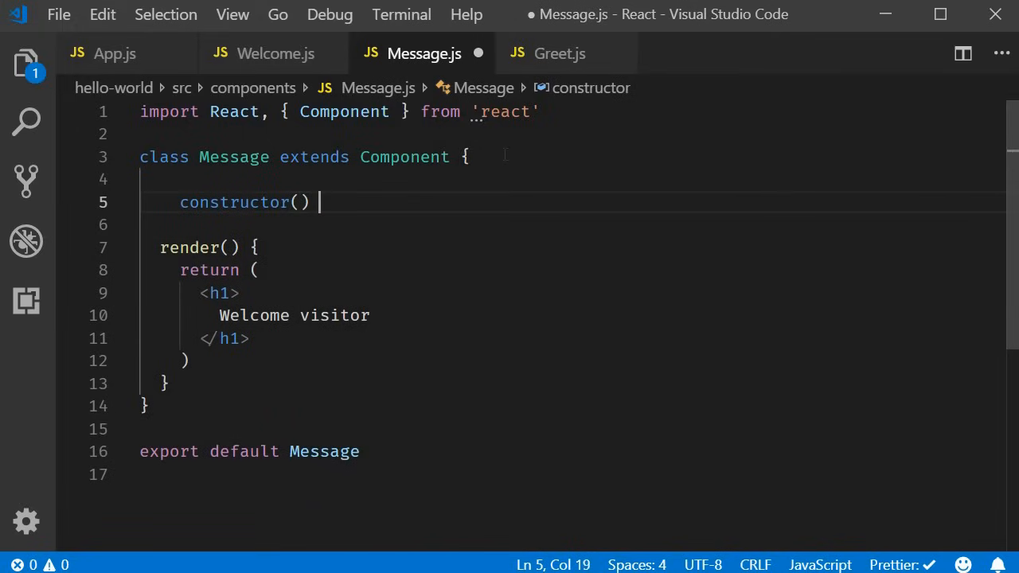
pyautogui.write('{')
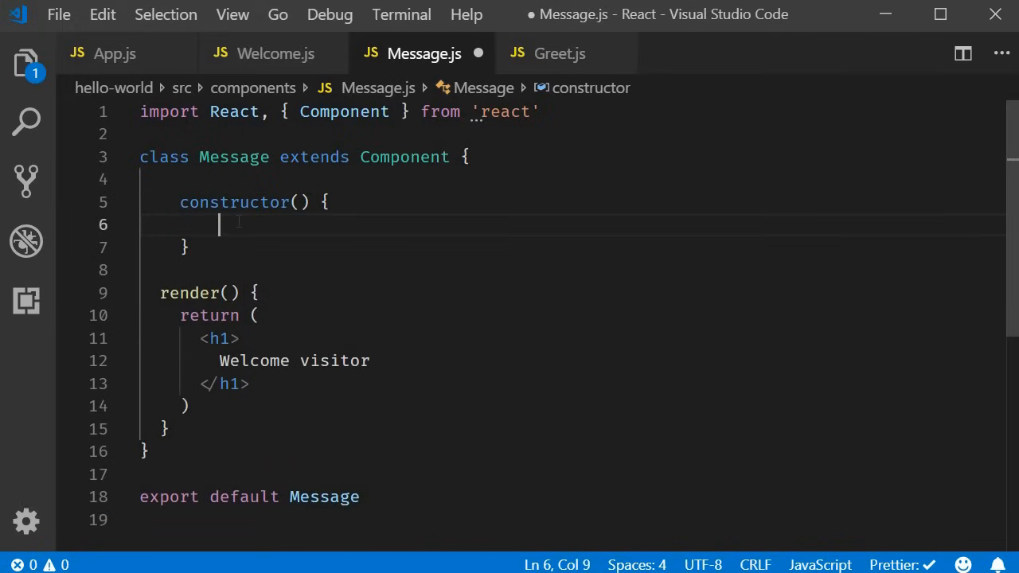
pyautogui.write('super()')
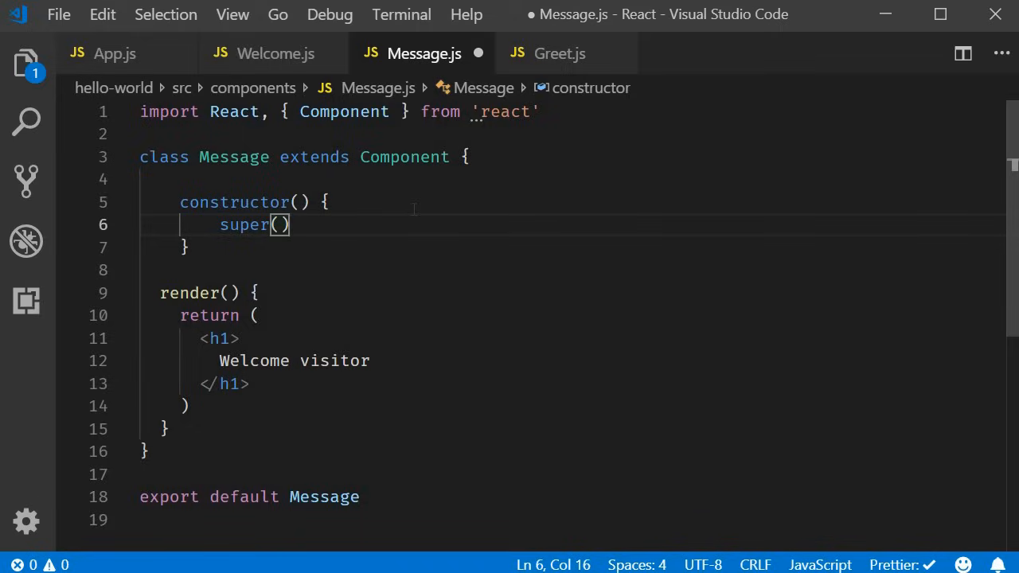
pyautogui.moveTo(376, 223)
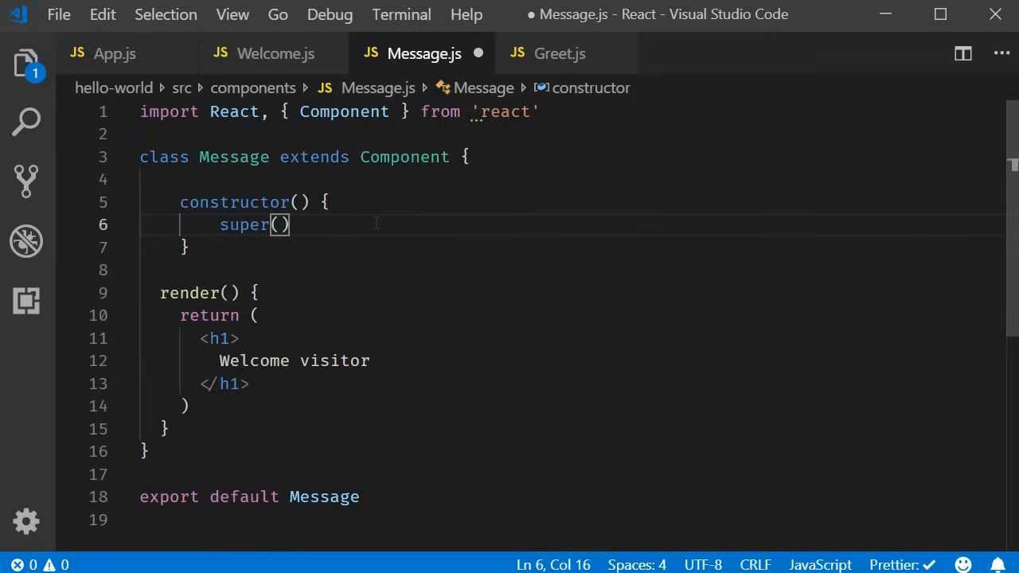
# - Set this.state in the constructor with message: 'Welcome visitor'
pyautogui.write('thi')
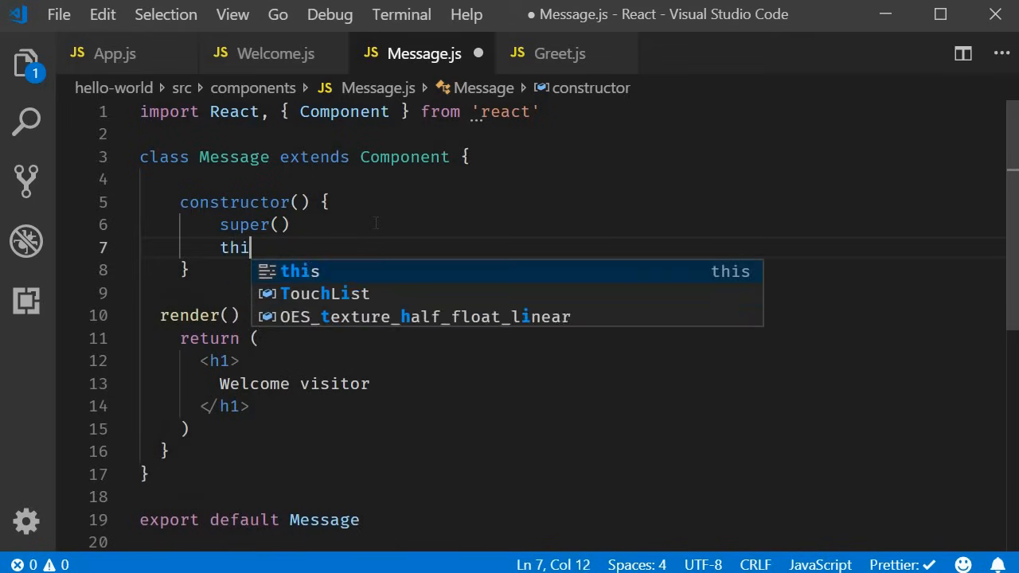
pyautogui.write('s.state = {')
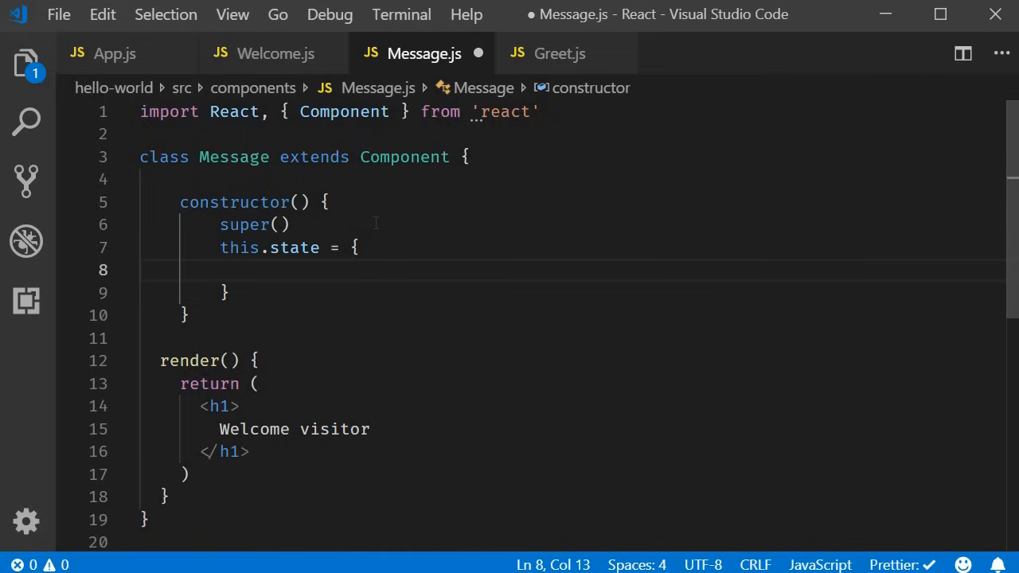
pyautogui.write("message: '")
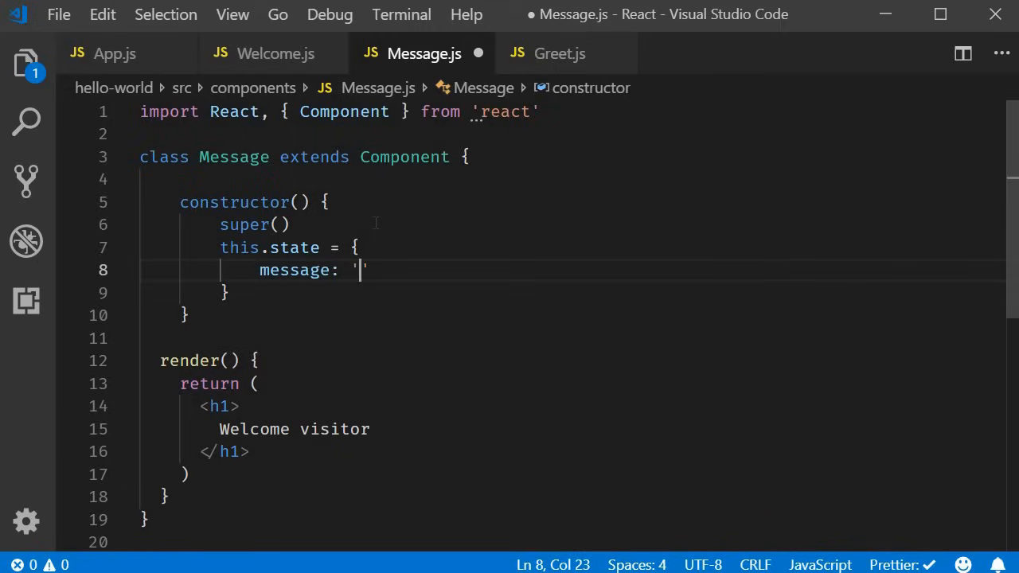
pyautogui.write('Welcome visitor')
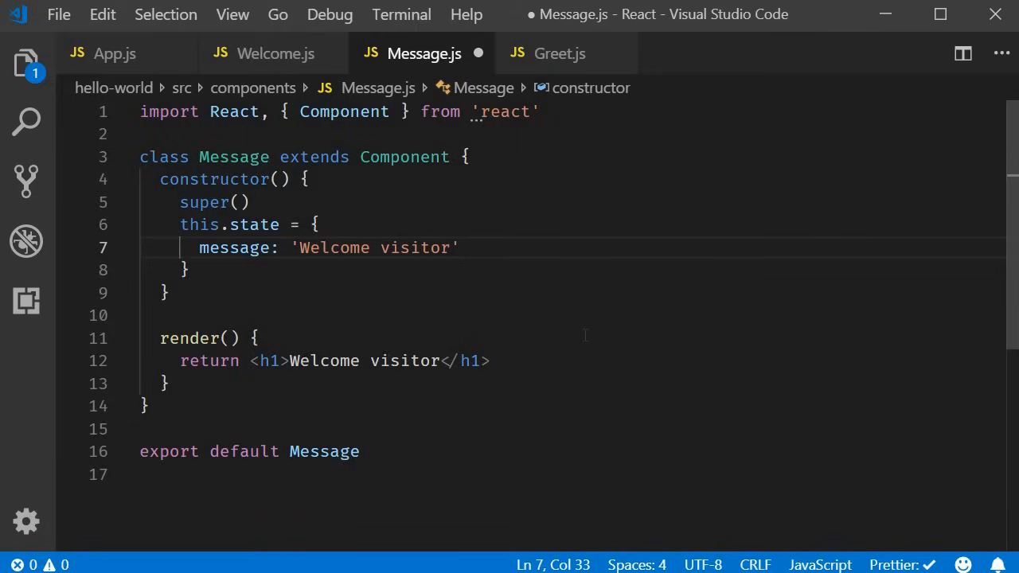
pyautogui.moveTo(621, 337)
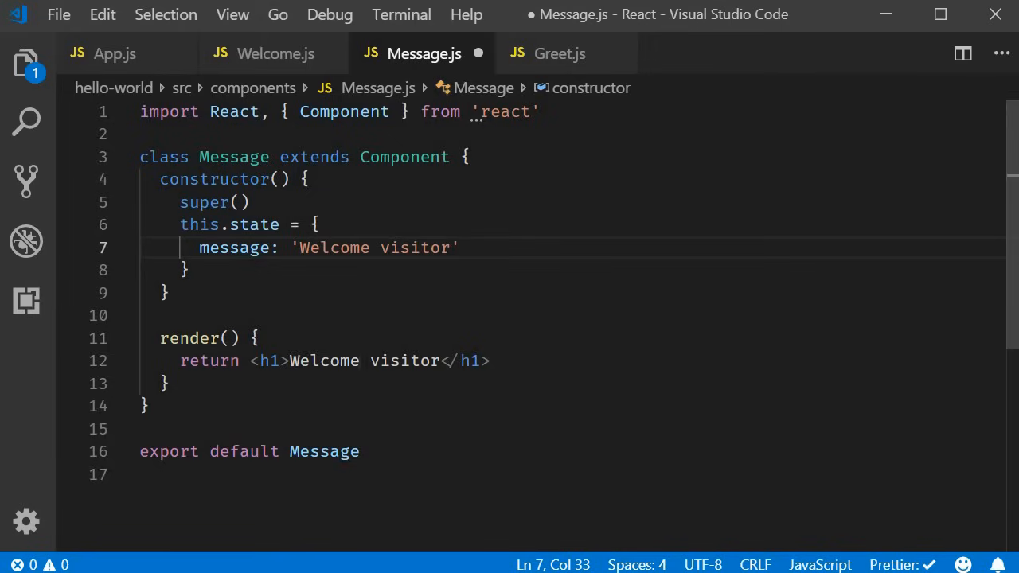
# - Replace the h1 text with {this.state.message} in the render method
pyautogui.write('{}')
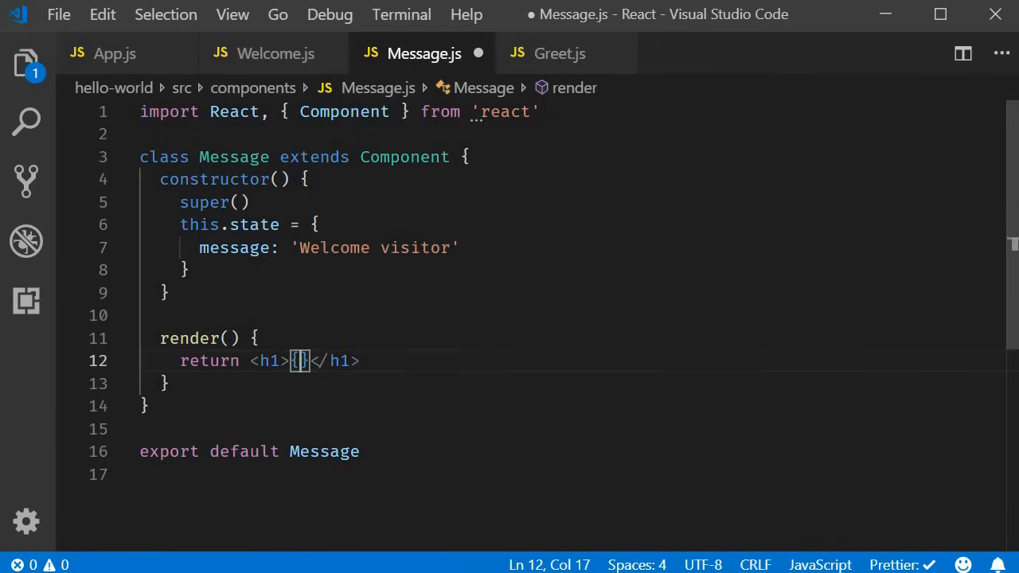
pyautogui.write('this.s')
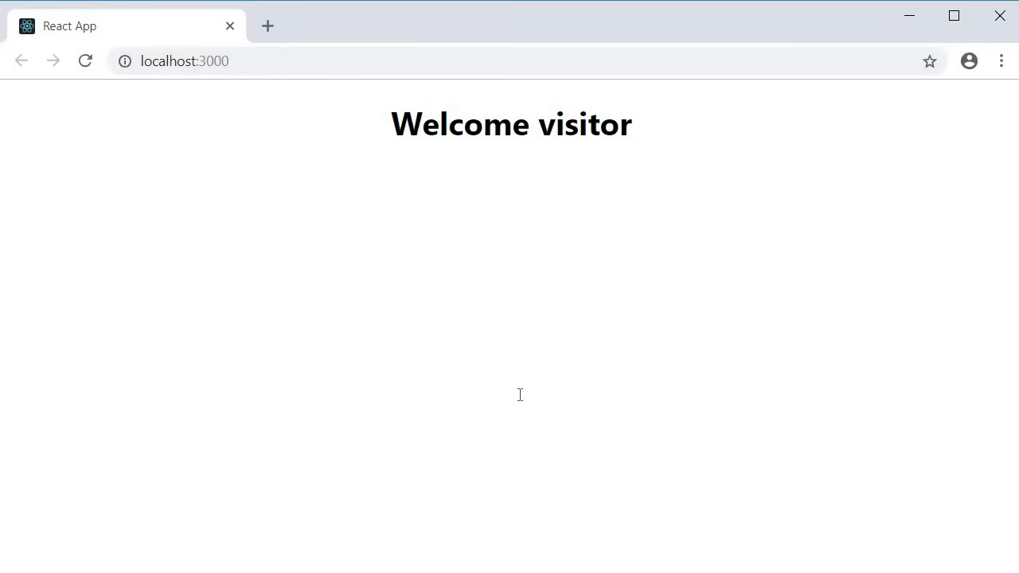
pyautogui.moveTo(537, 387)
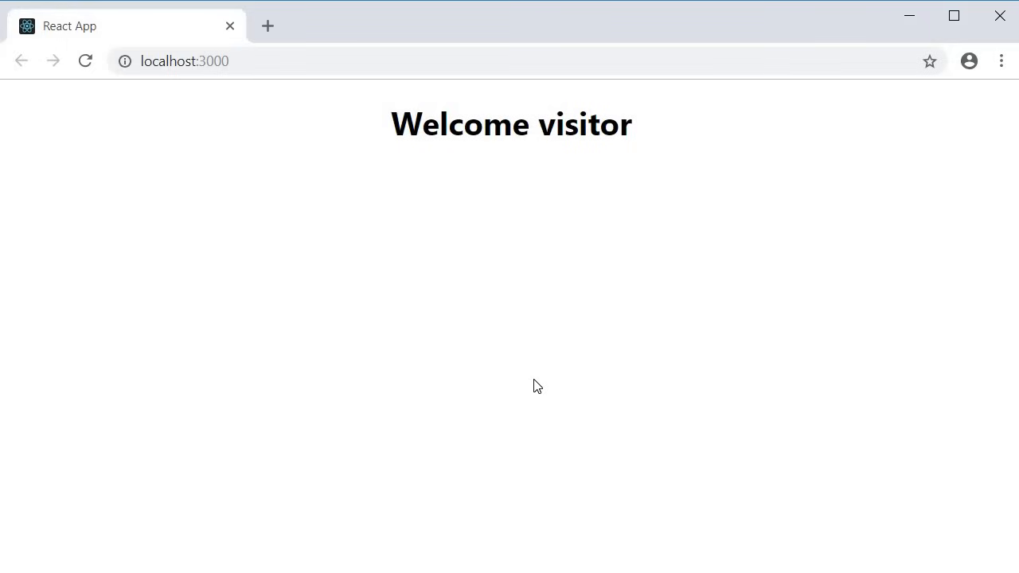
pyautogui.moveTo(539, 389)
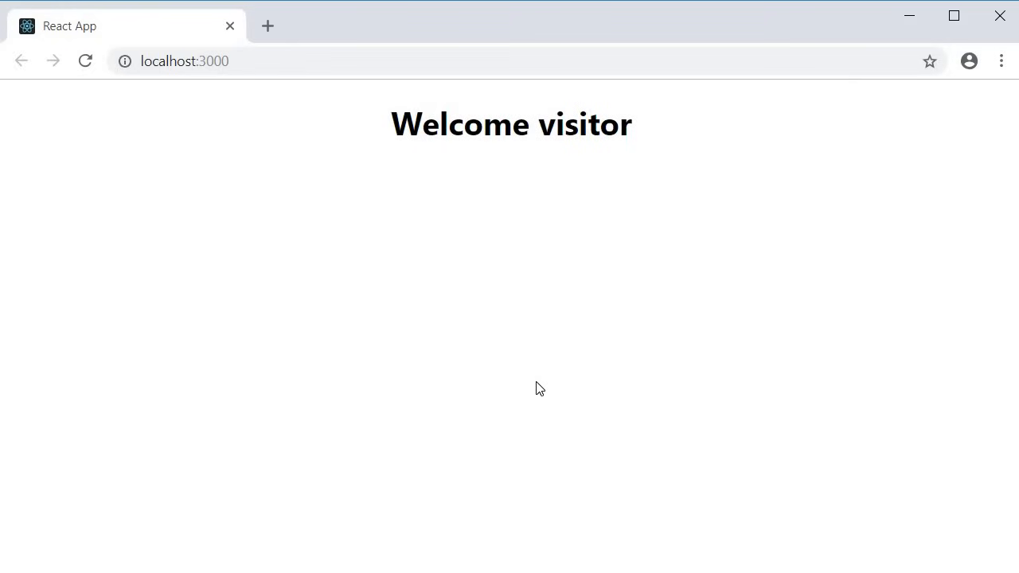
pyautogui.moveTo(543, 420)
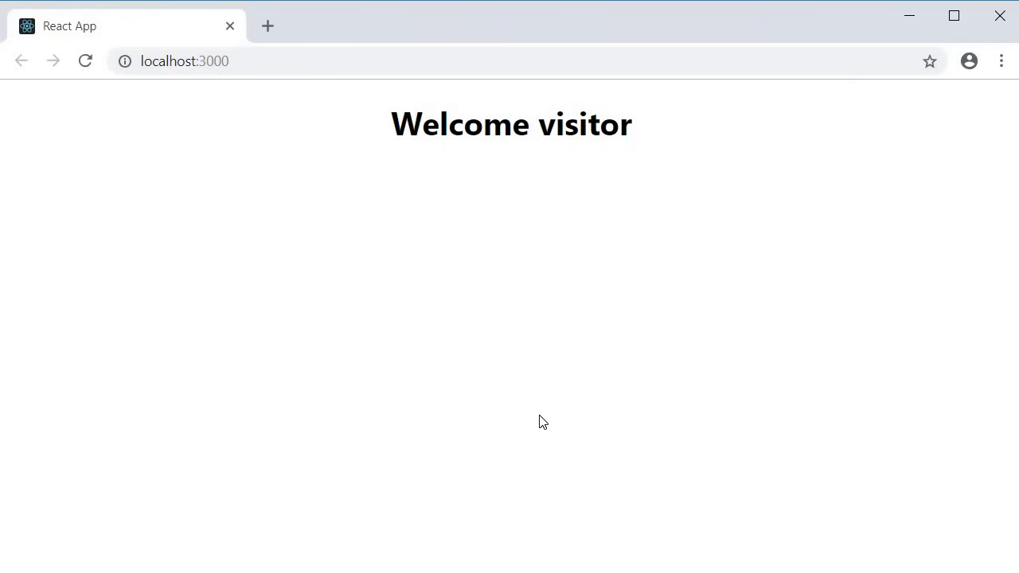
pyautogui.moveTo(446, 335)
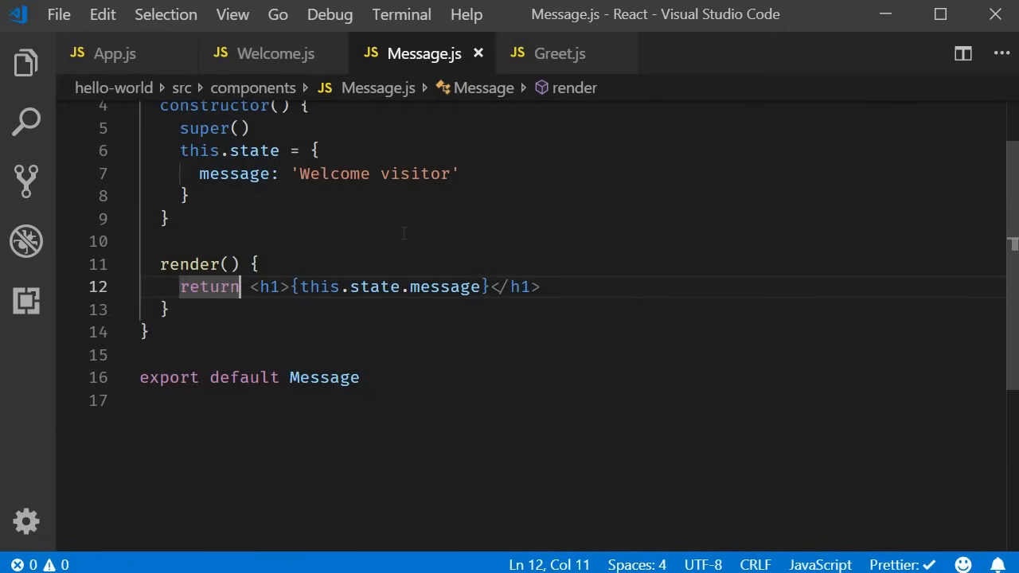
# - Wrap the h1 in a div inside return parentheses and add <button>Subscribe</button> below it
pyautogui.write('()')
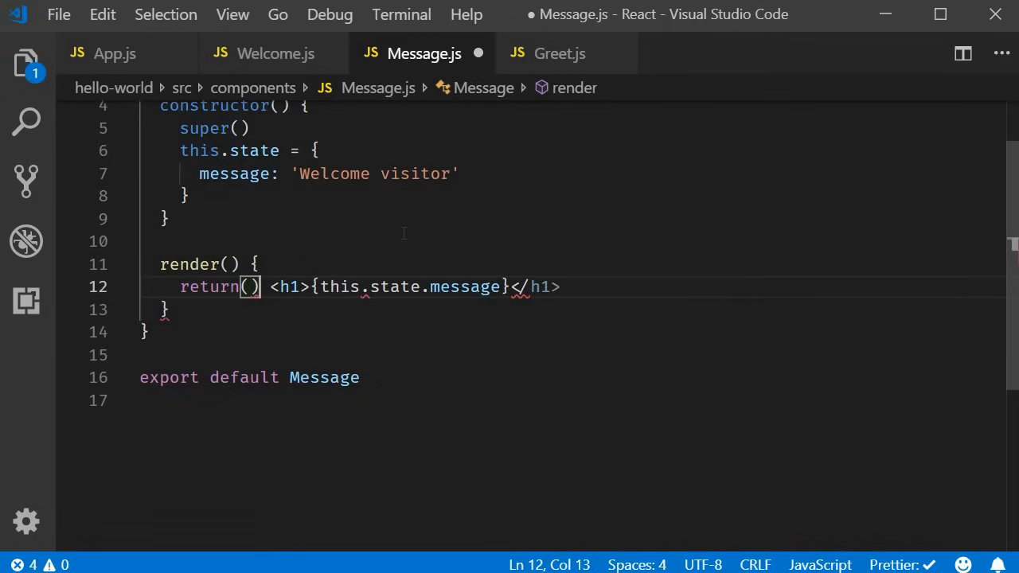
pyautogui.press('Enter')
pyautogui.write('<div>')
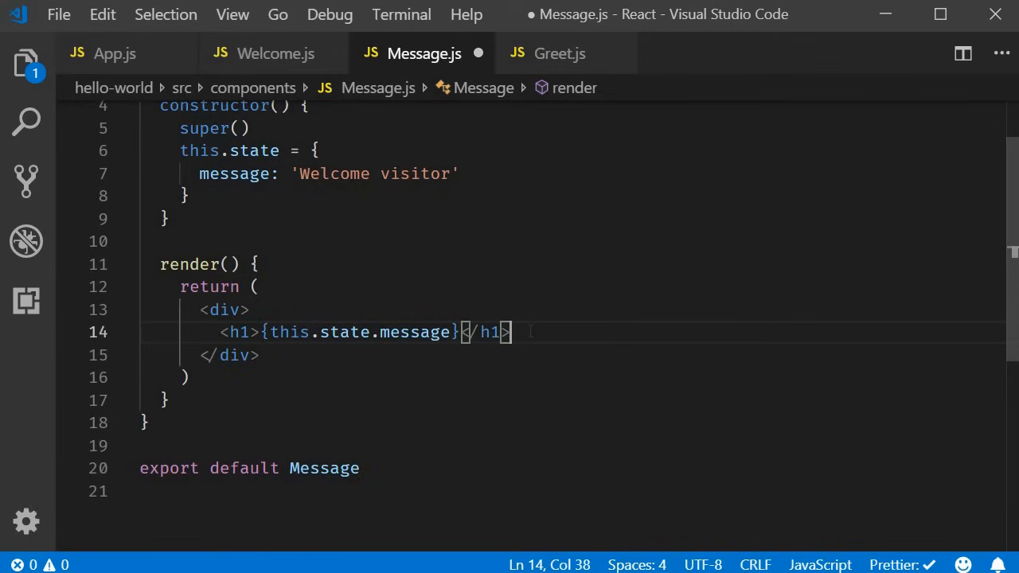
pyautogui.write('<button>Subscribe</button>')
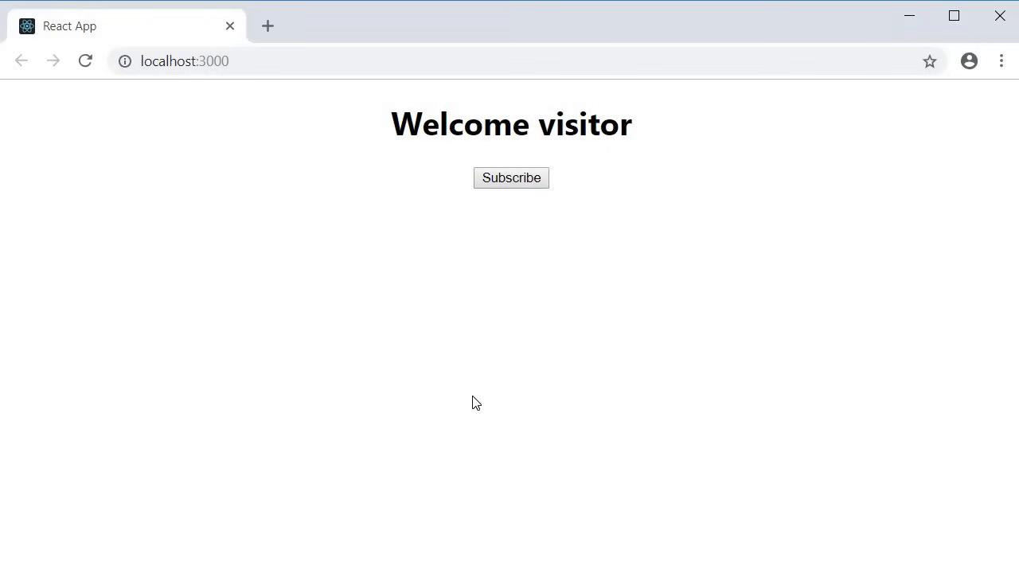
pyautogui.moveTo(506, 249)
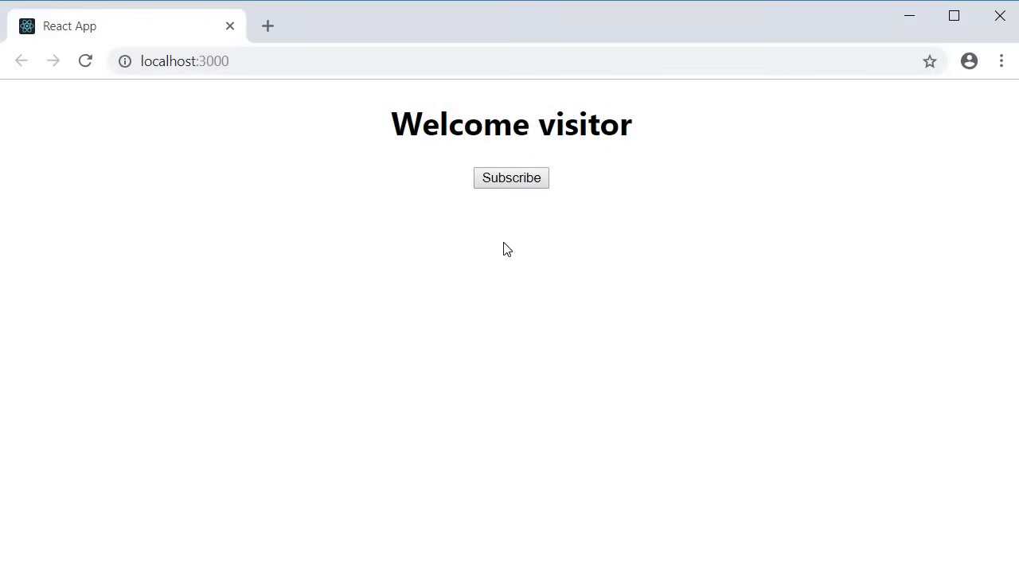
pyautogui.moveTo(511, 246)
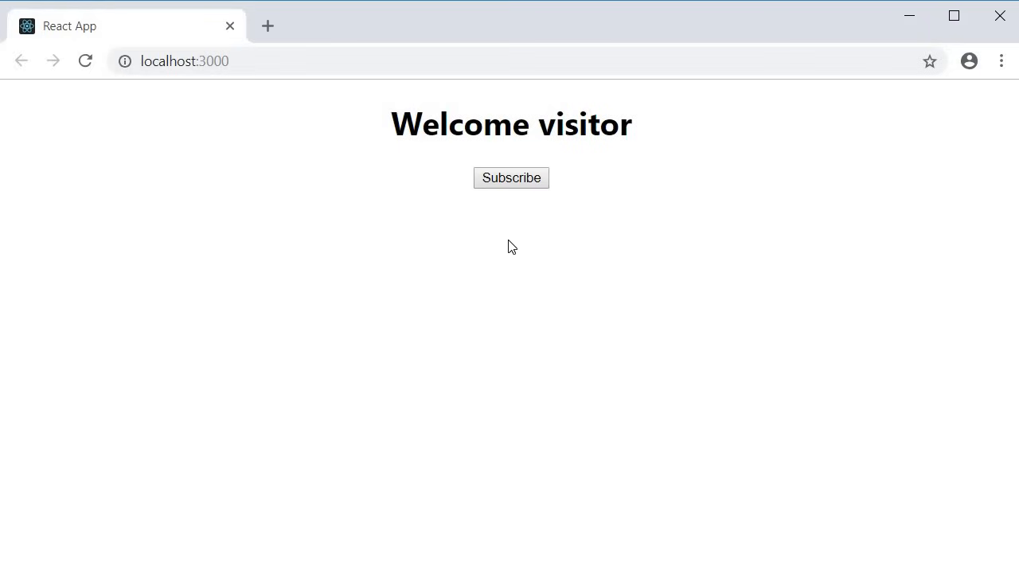
pyautogui.moveTo(554, 212)
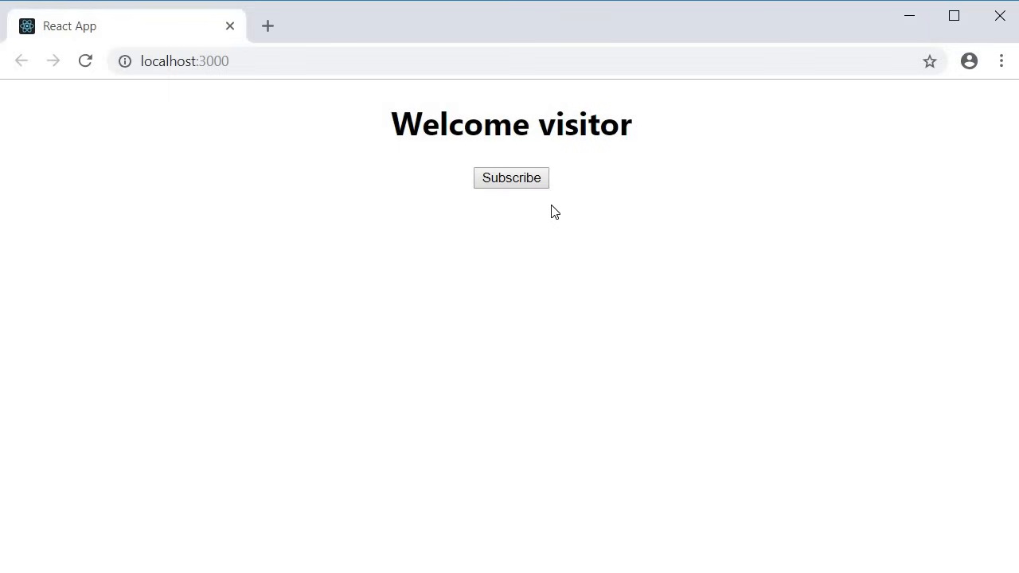
pyautogui.moveTo(557, 210)
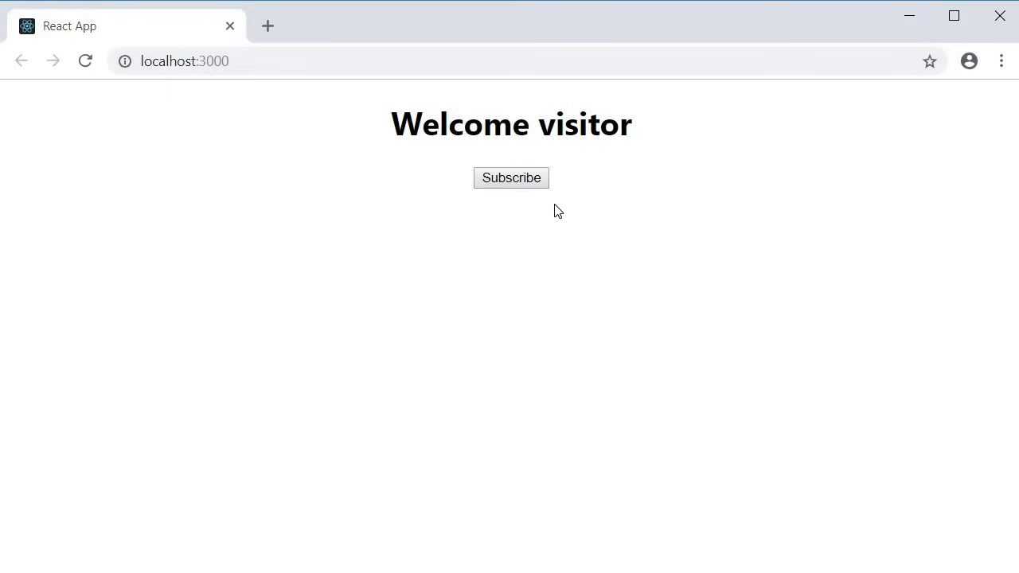
pyautogui.moveTo(534, 356)
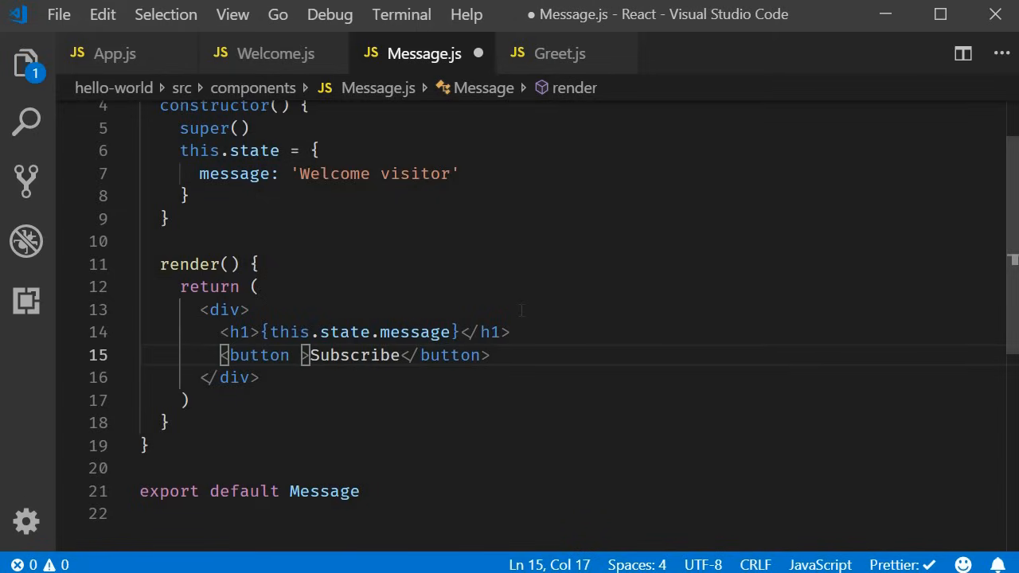
# - Give the Subscribe button onClick={() => this.changeMessage()}
pyautogui.write('onClic')
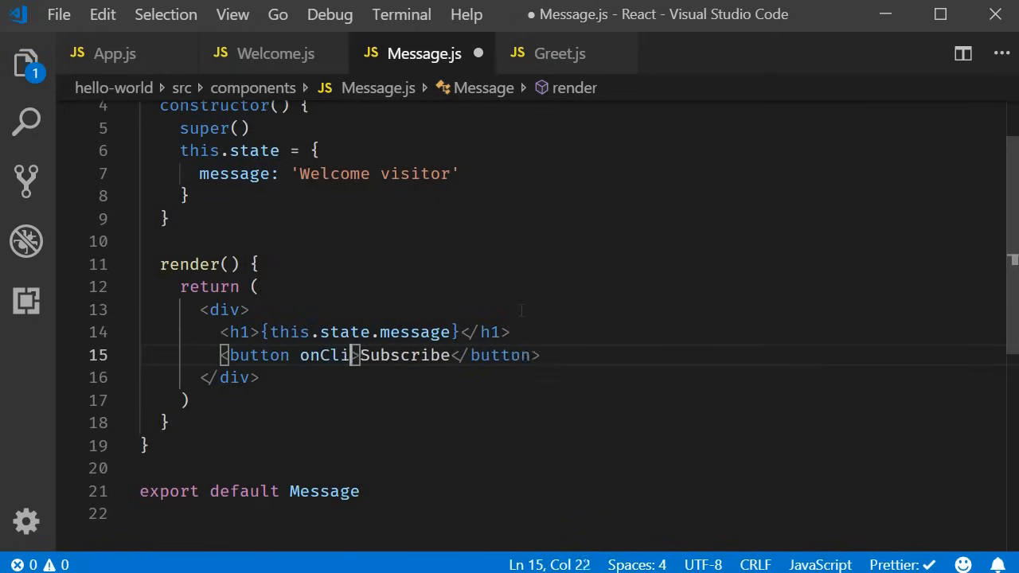
pyautogui.write('ck')
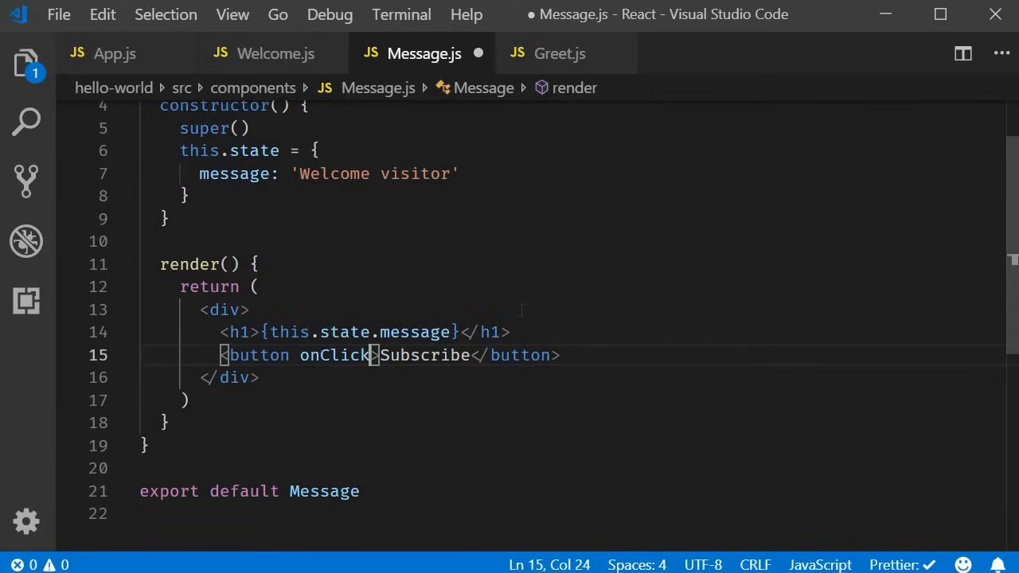
pyautogui.write('=')
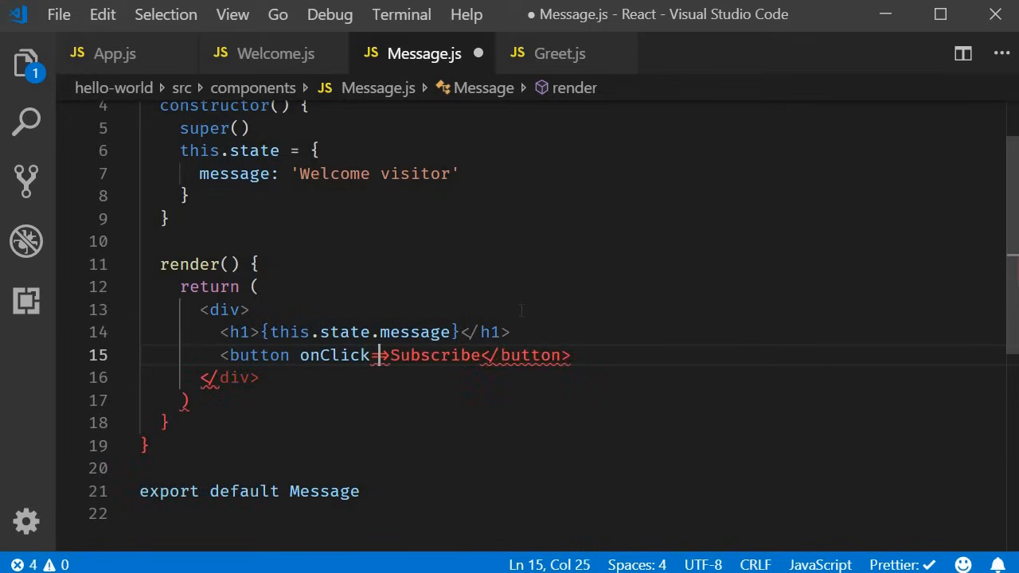
pyautogui.write('{}')
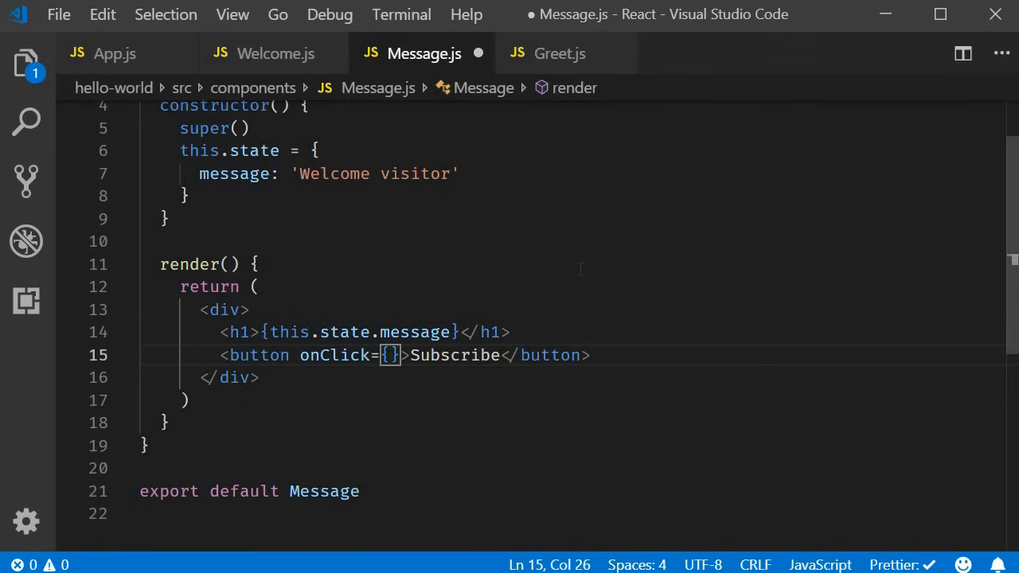
pyautogui.write('()')
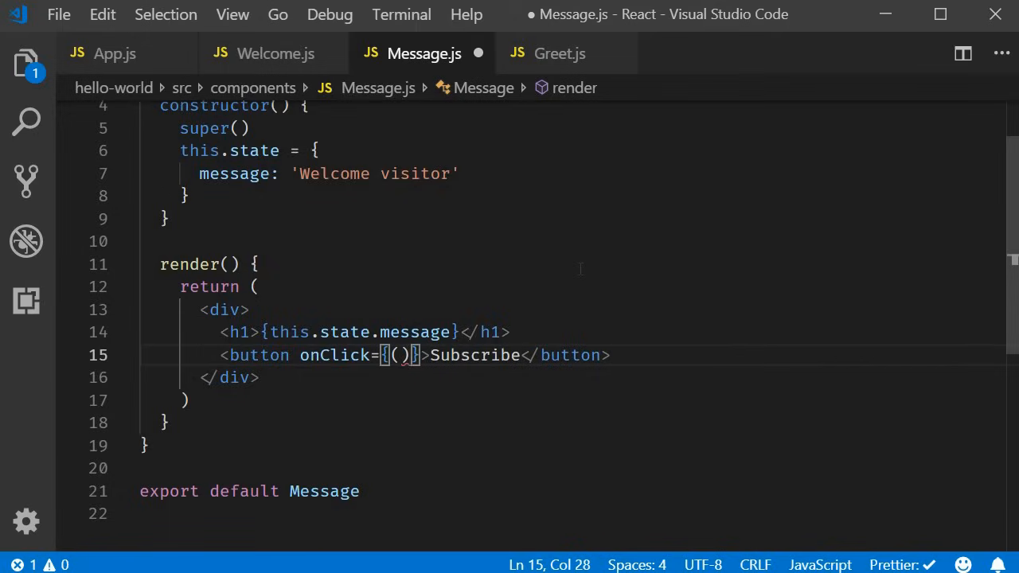
pyautogui.write('=>')
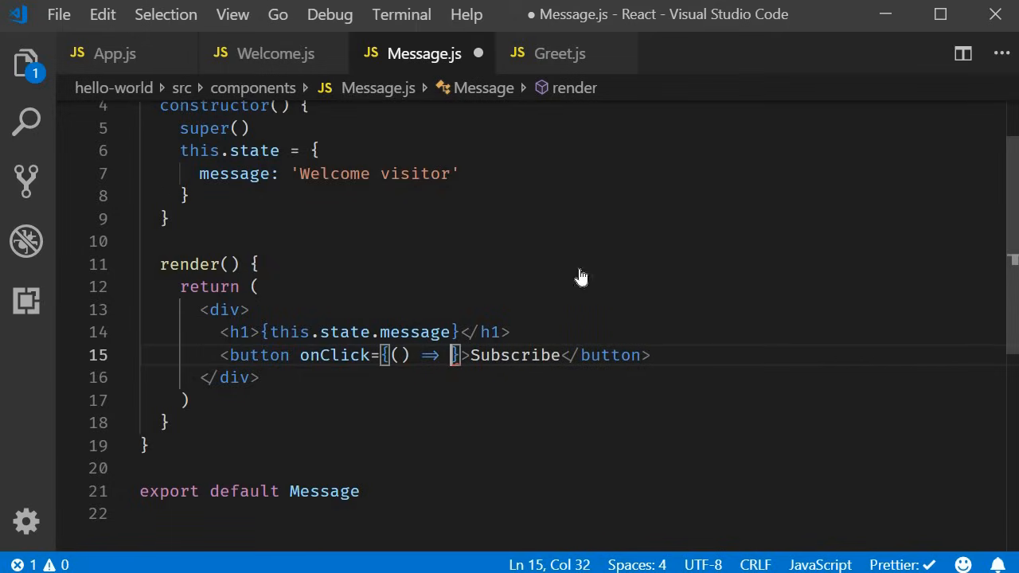
pyautogui.write('this')
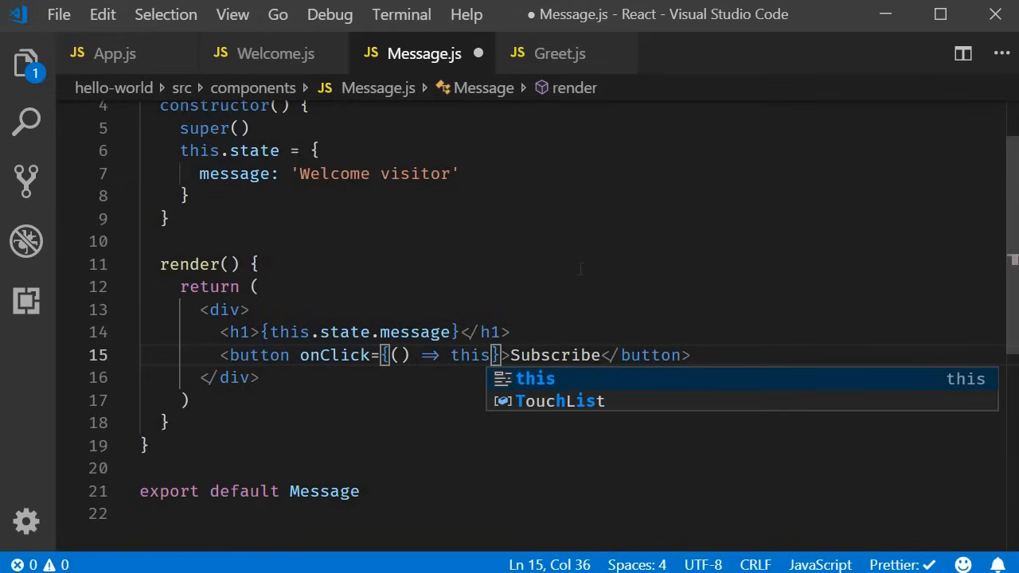
pyautogui.write('.change')
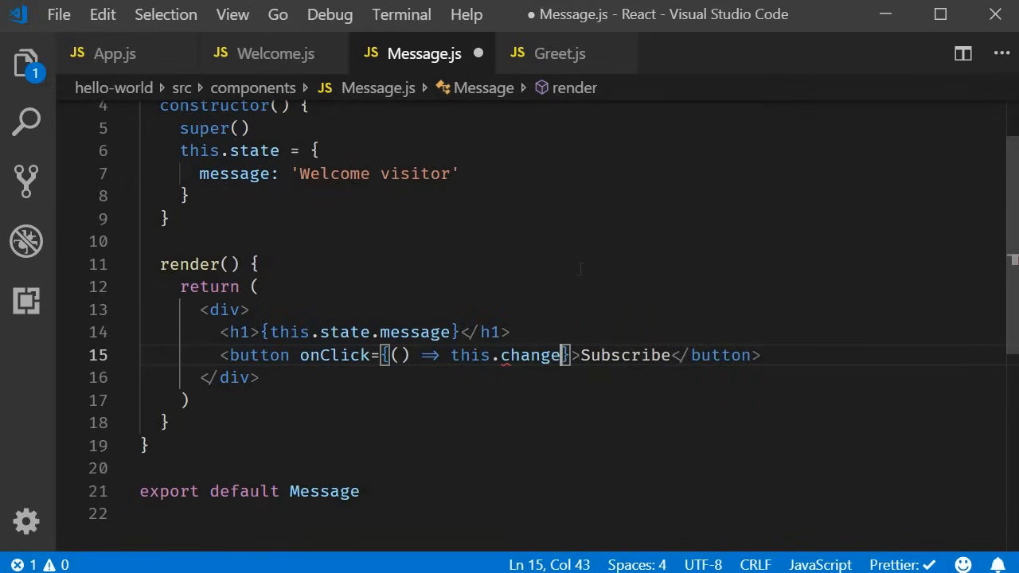
pyautogui.write('Message()')
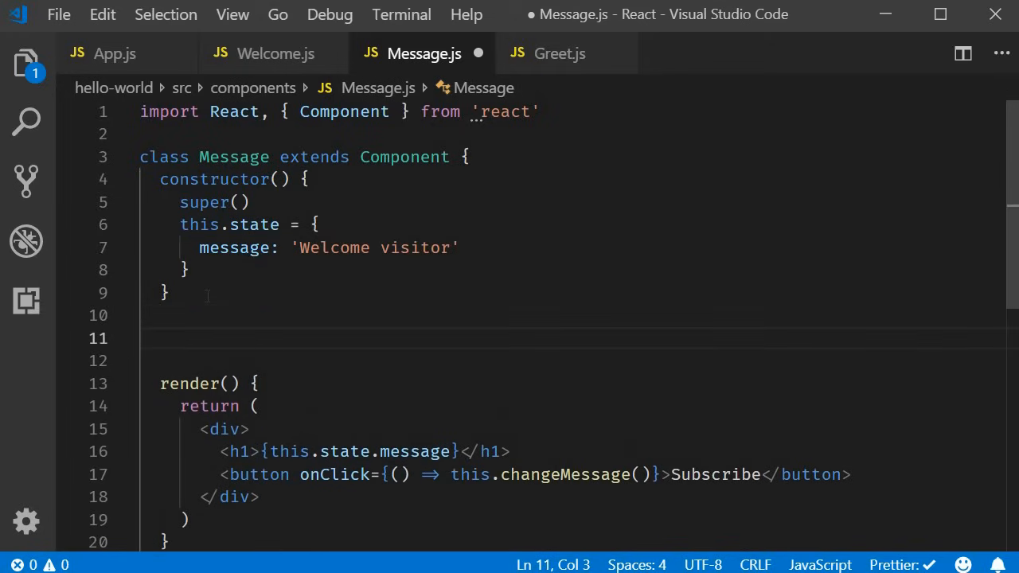
# - Define a changeMessage method above render that calls this.setState({...})
pyautogui.write('changeMessage() {')
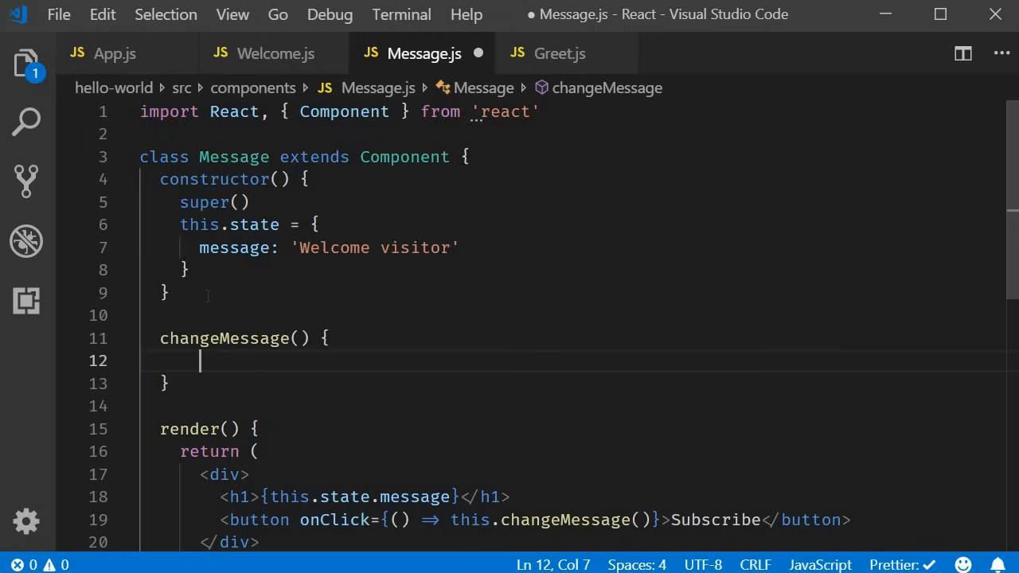
pyautogui.write('this')
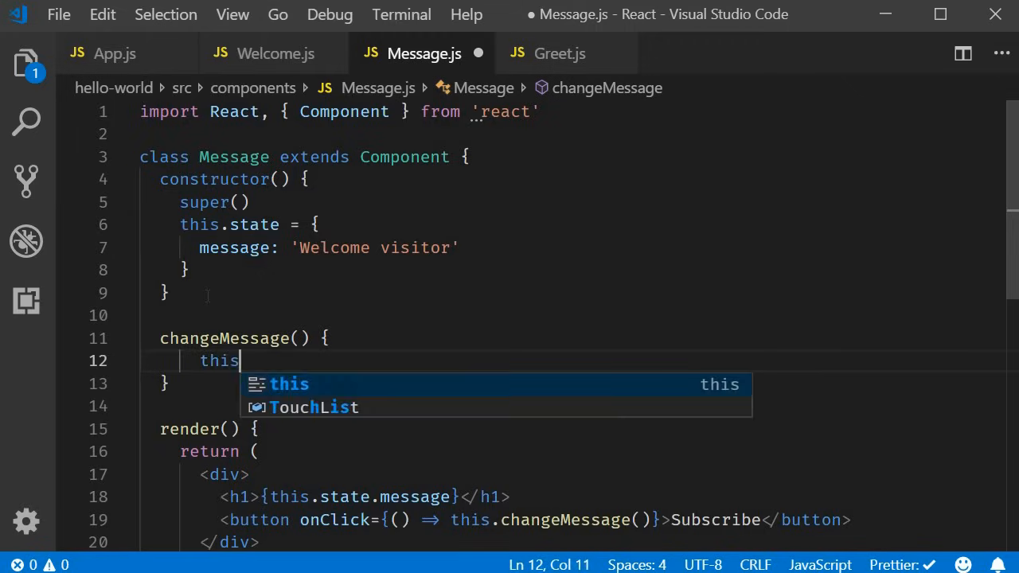
pyautogui.write('.setState()')
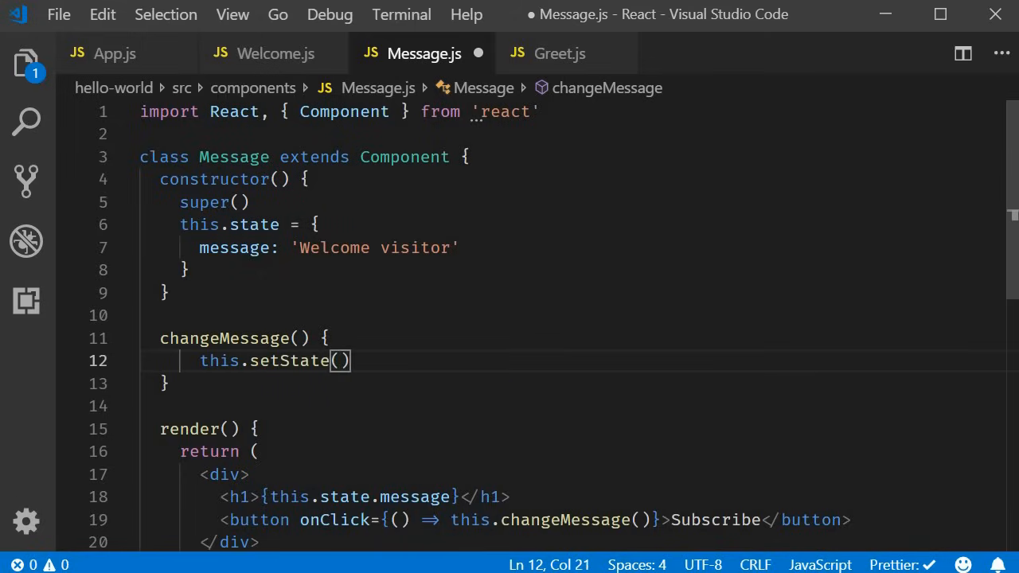
pyautogui.write('{')
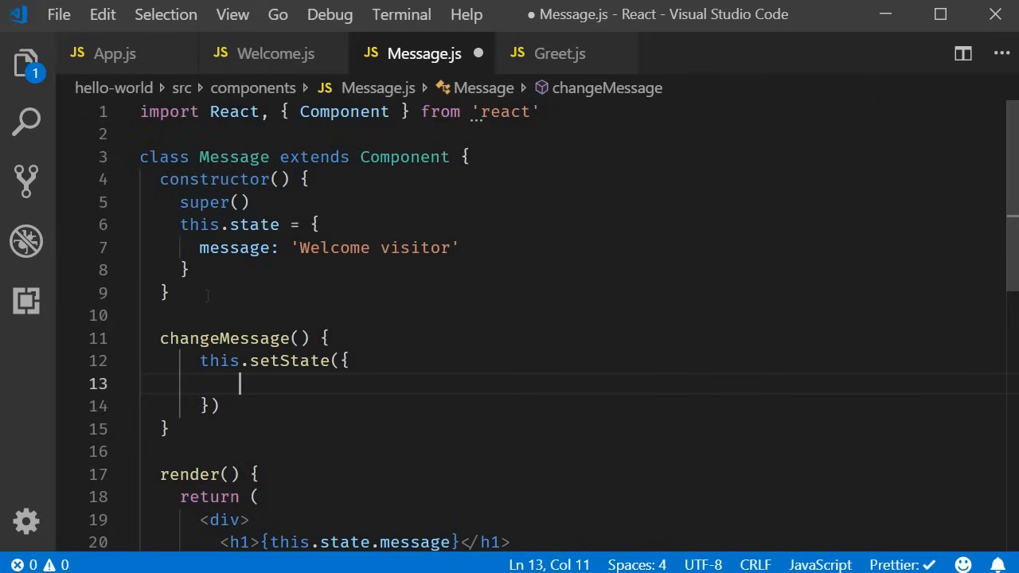
# - Set the state message to 'Thank you for subscribing' inside setState and save
pyautogui.write("message: '")
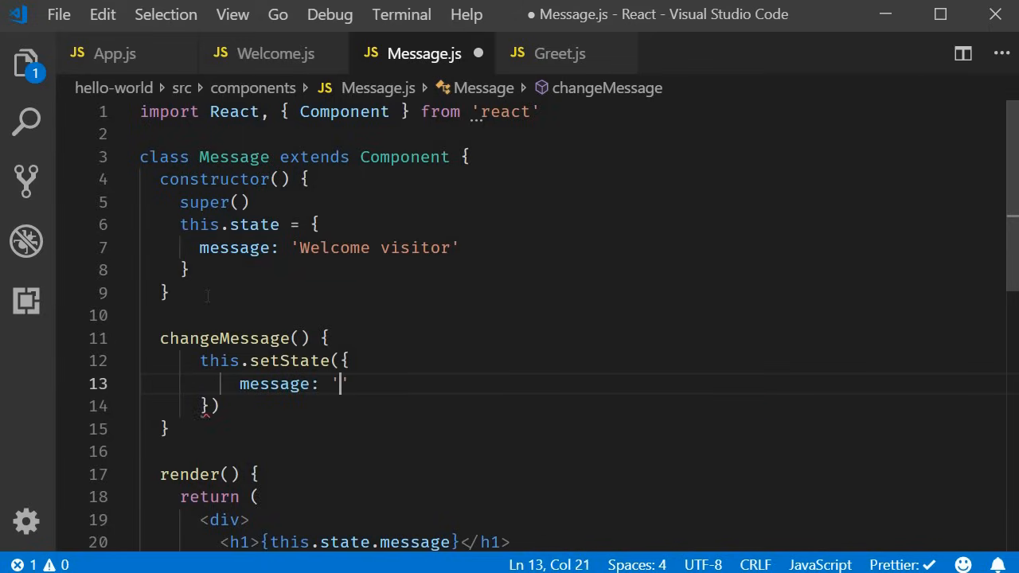
pyautogui.write('Thank you for')
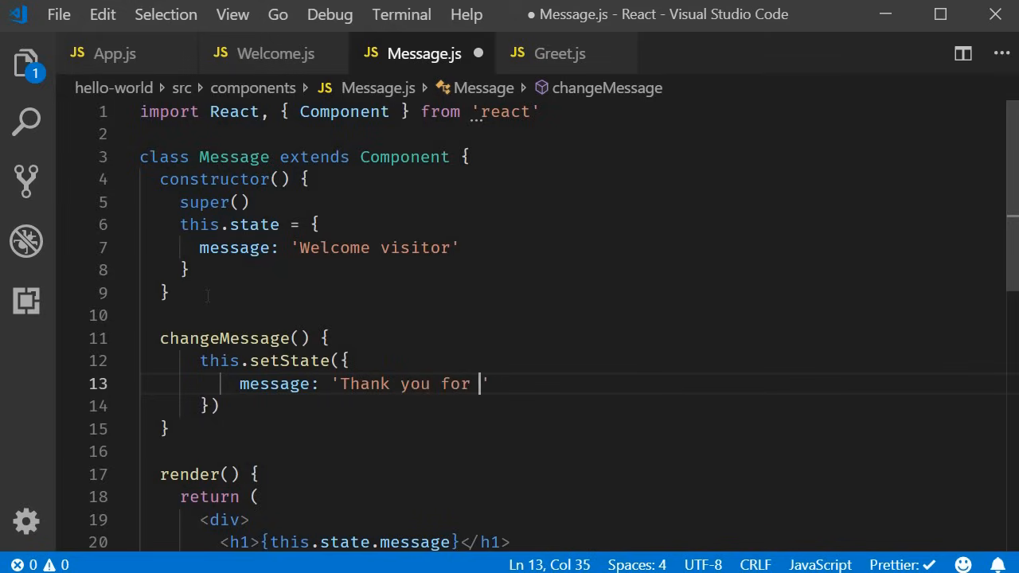
pyautogui.write('subscribing')
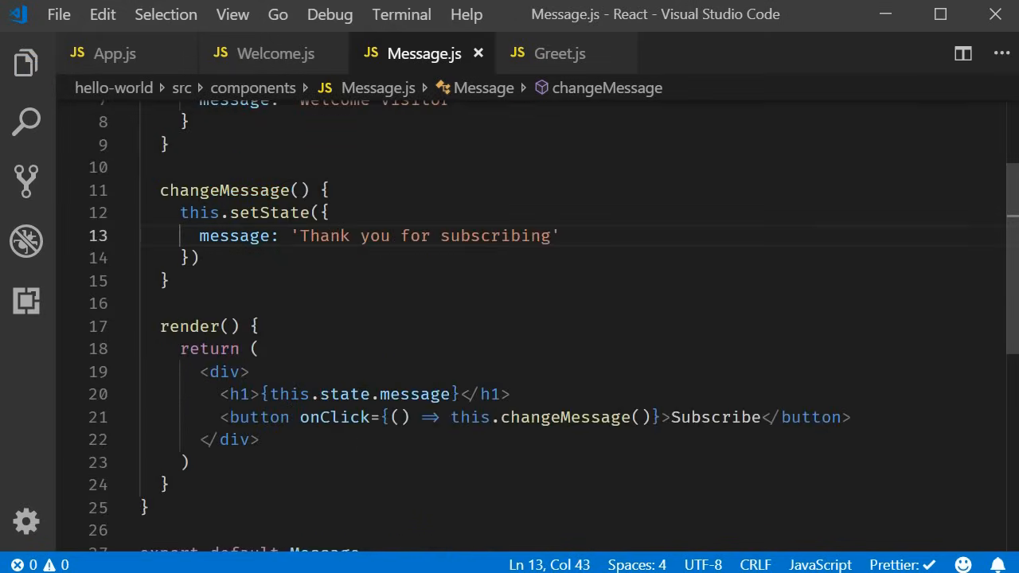
pyautogui.doubleClick(334, 417)
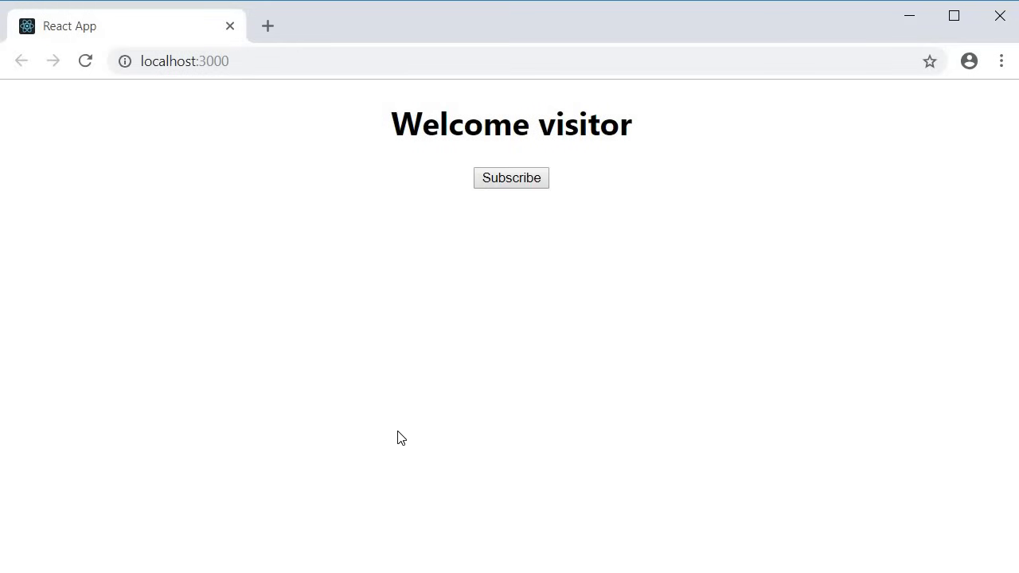
pyautogui.moveTo(436, 427)
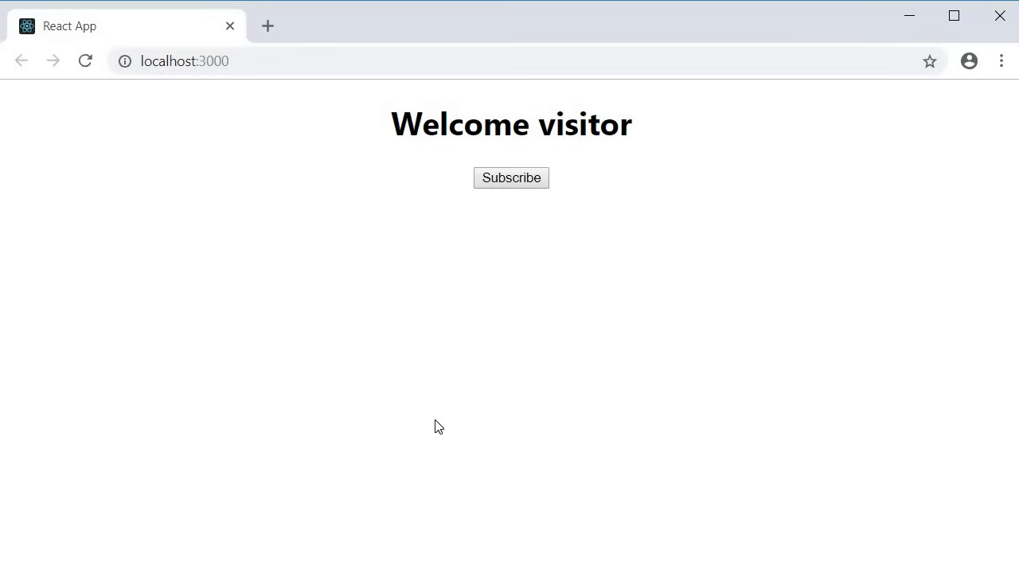
pyautogui.moveTo(522, 188)
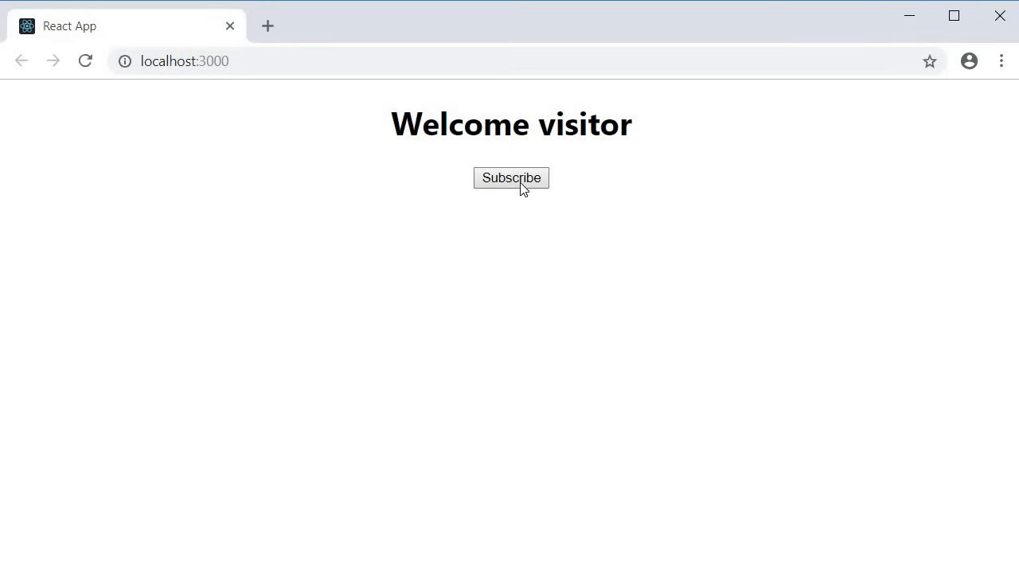
# - Click Subscribe so the heading changes to 'Thank you for subscribing'
pyautogui.click(511, 178)
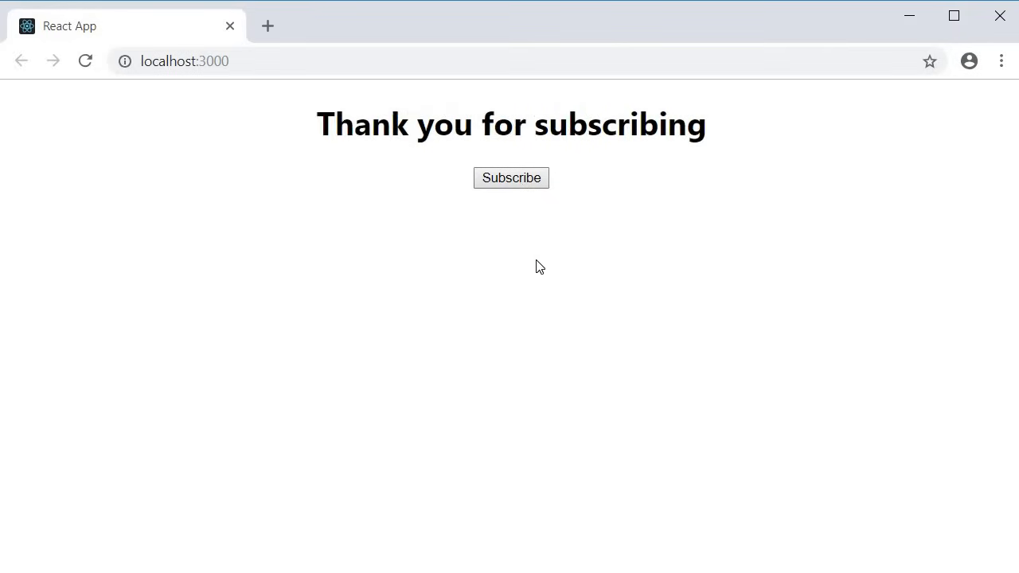
pyautogui.moveTo(541, 275)
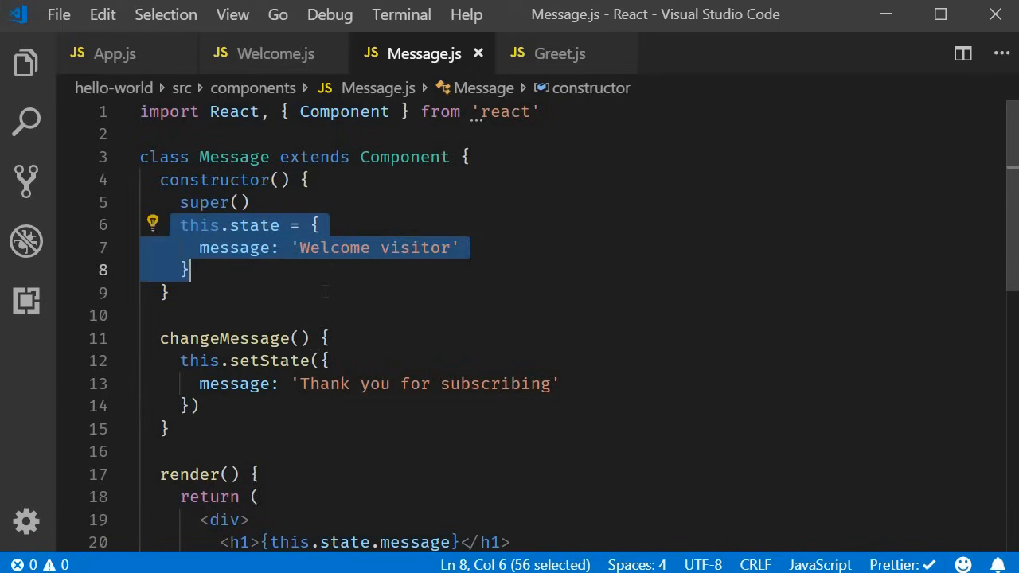
pyautogui.scroll(-3)
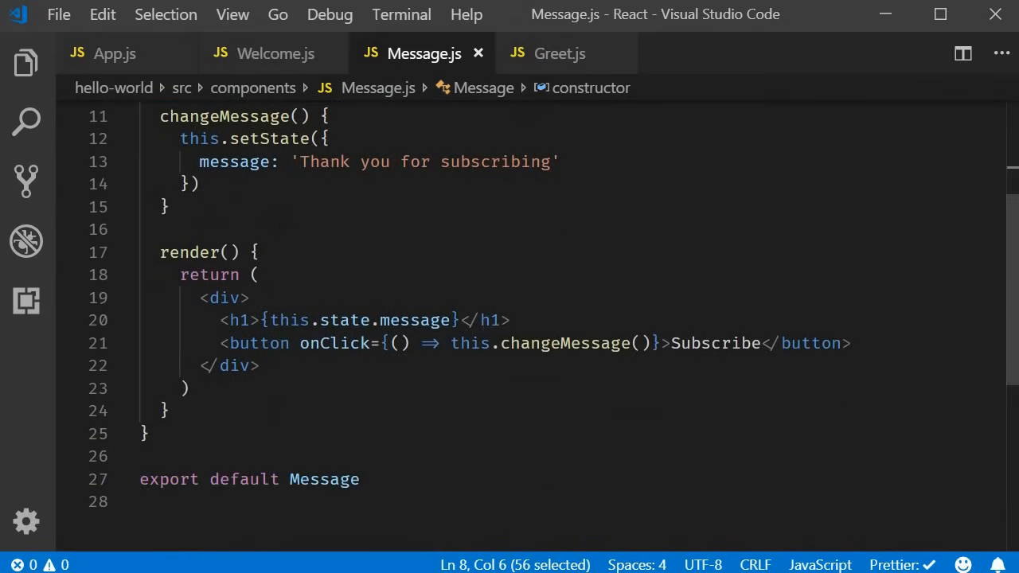
pyautogui.moveTo(261, 320); pyautogui.dragTo(460, 320)
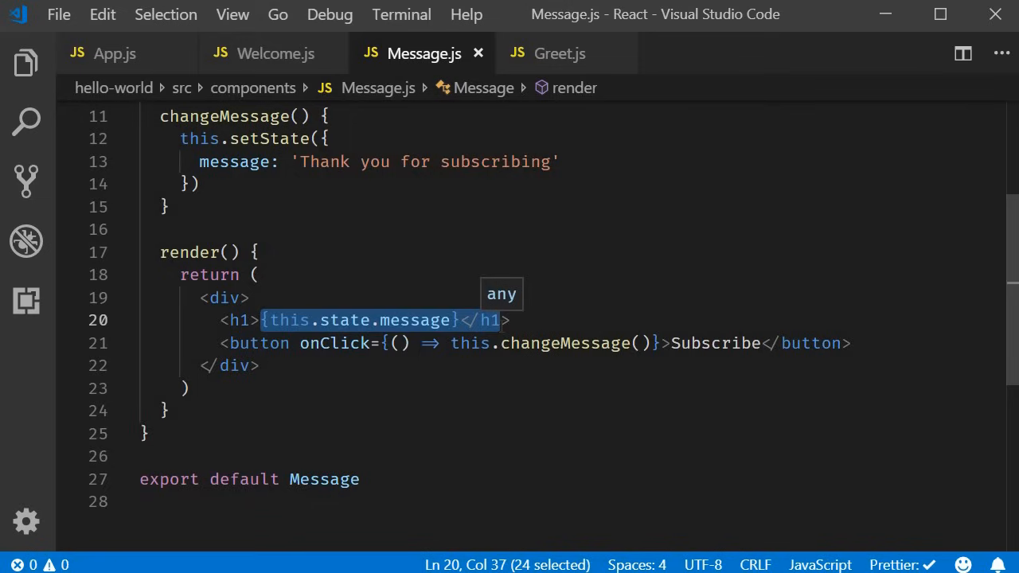
pyautogui.scroll(-3)
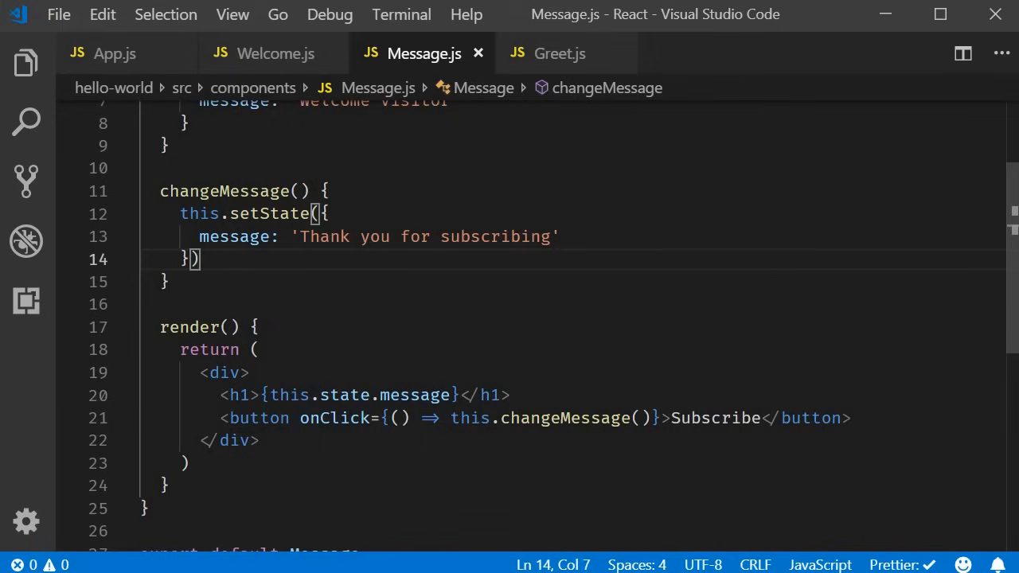
pyautogui.moveTo(199, 258); pyautogui.dragTo(180, 213)
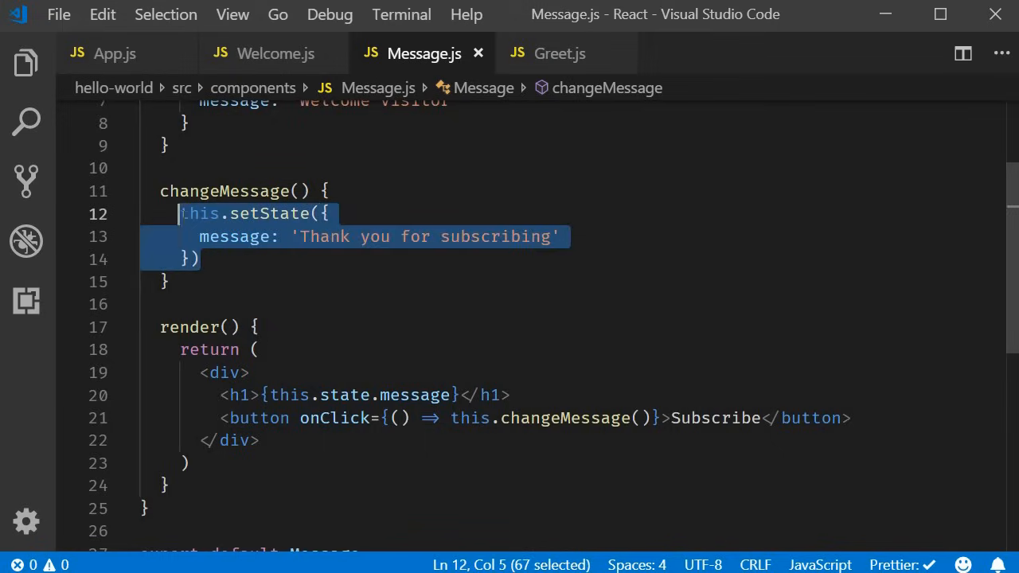
pyautogui.moveTo(223, 191)
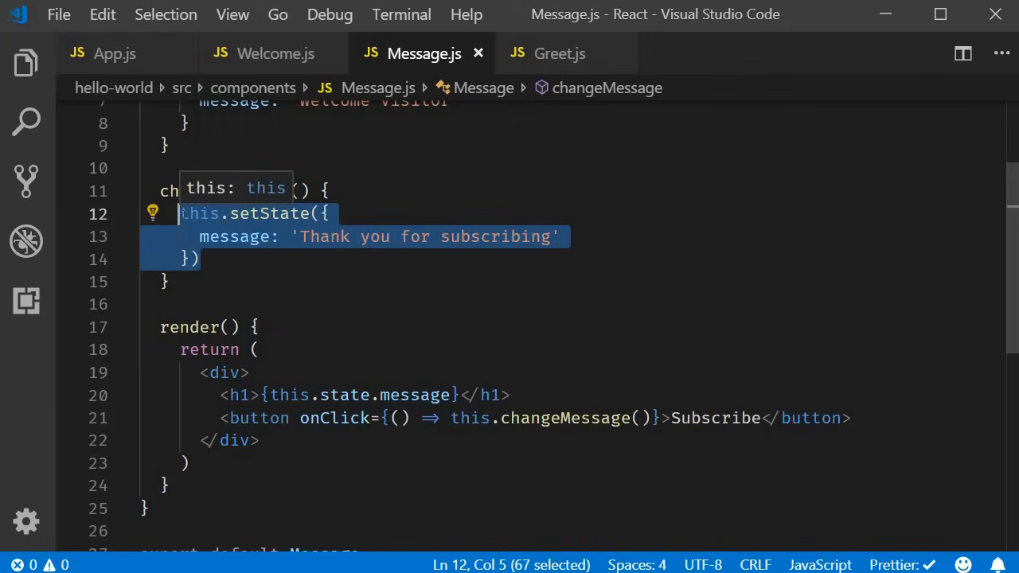